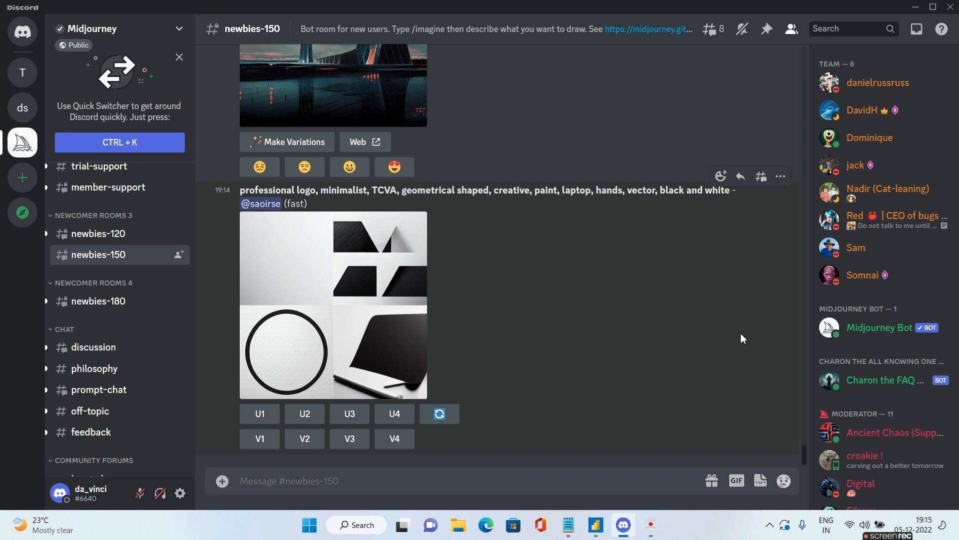
# Compose an /imagine request reading 'dust in the wind decaying from the unstoppable flow of time'.
pyautogui.scroll(-3)
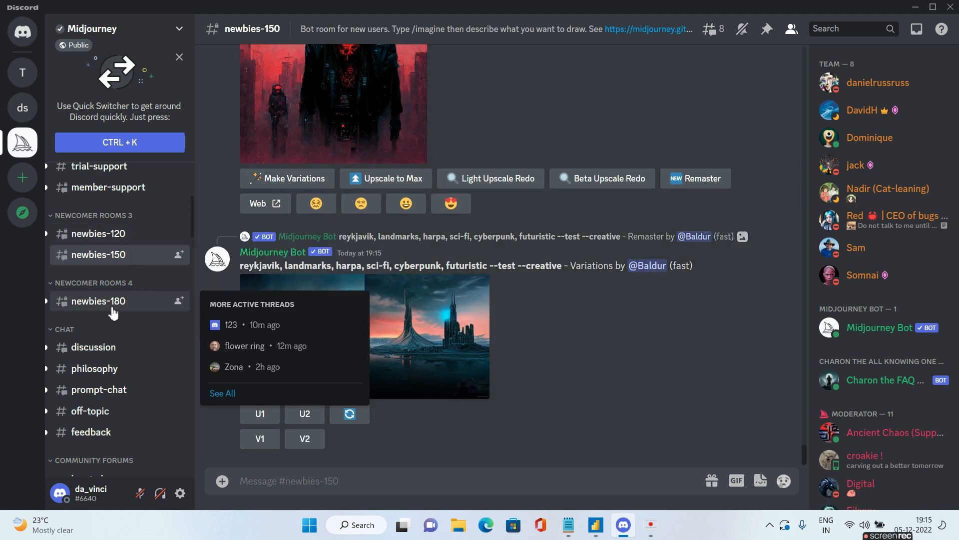
pyautogui.scroll(-3)
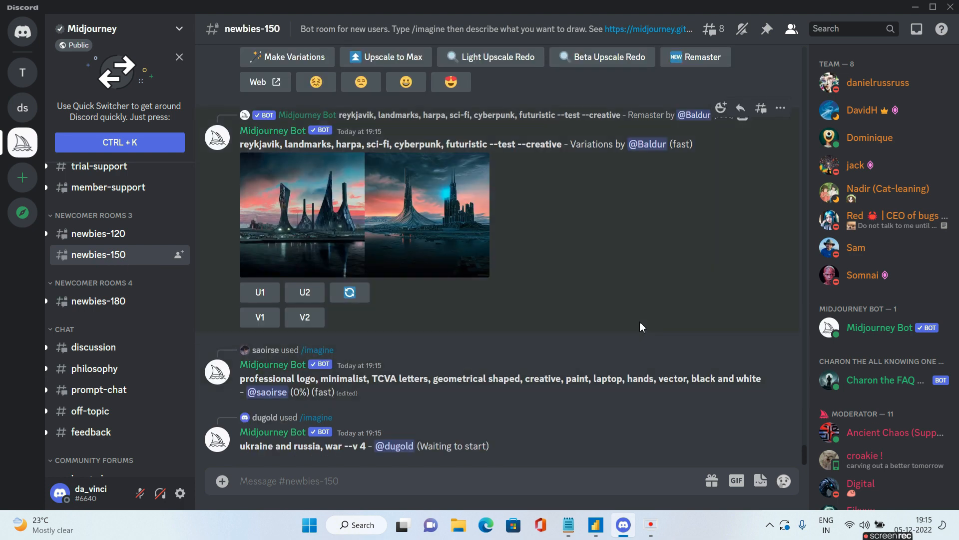
pyautogui.moveTo(490, 281)
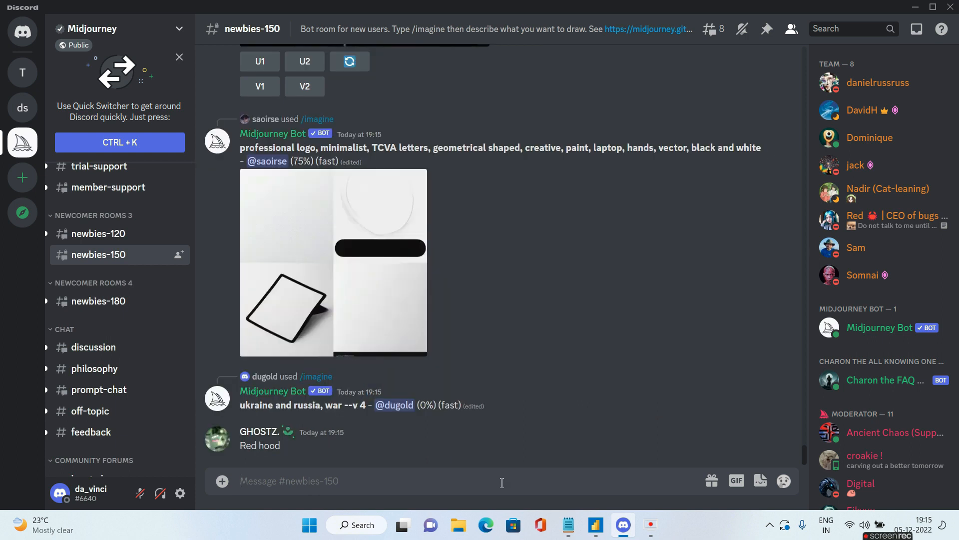
pyautogui.scroll(-3)
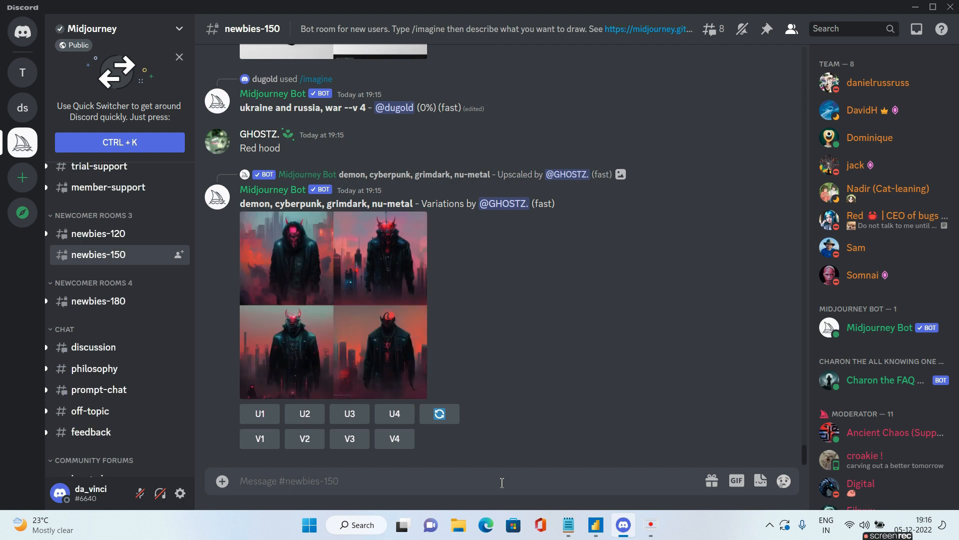
pyautogui.write('/imagine prompt')
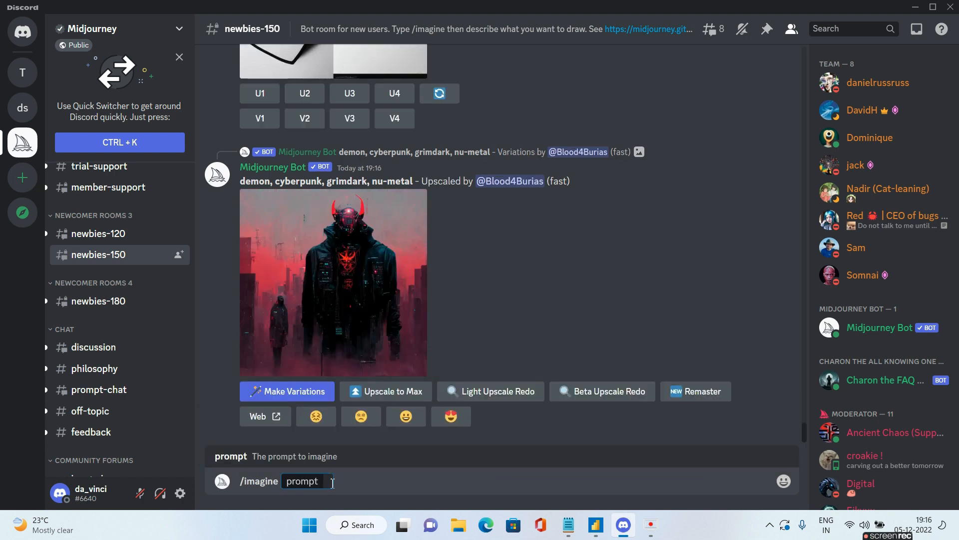
pyautogui.write('dust in the wind decaying from the unstoppable flow of time')
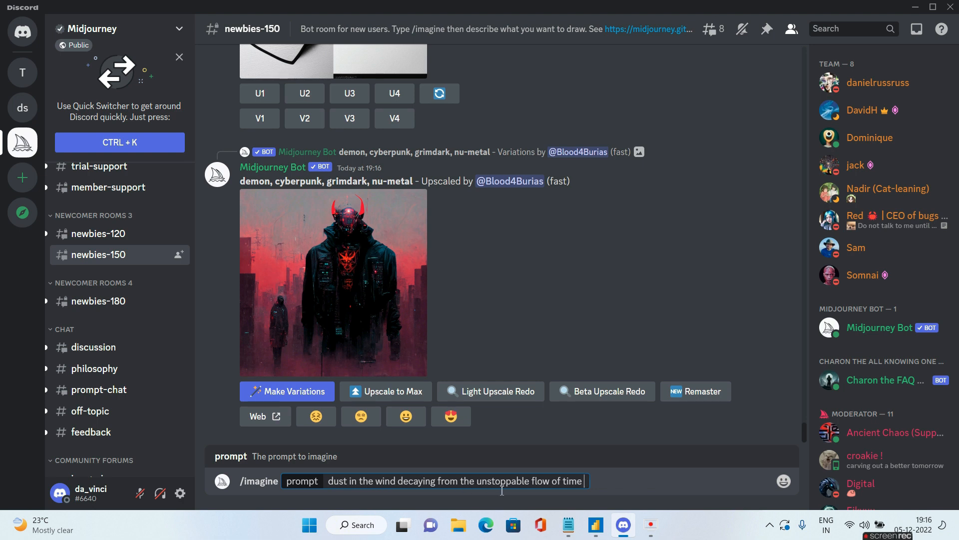
pyautogui.moveTo(570, 487)
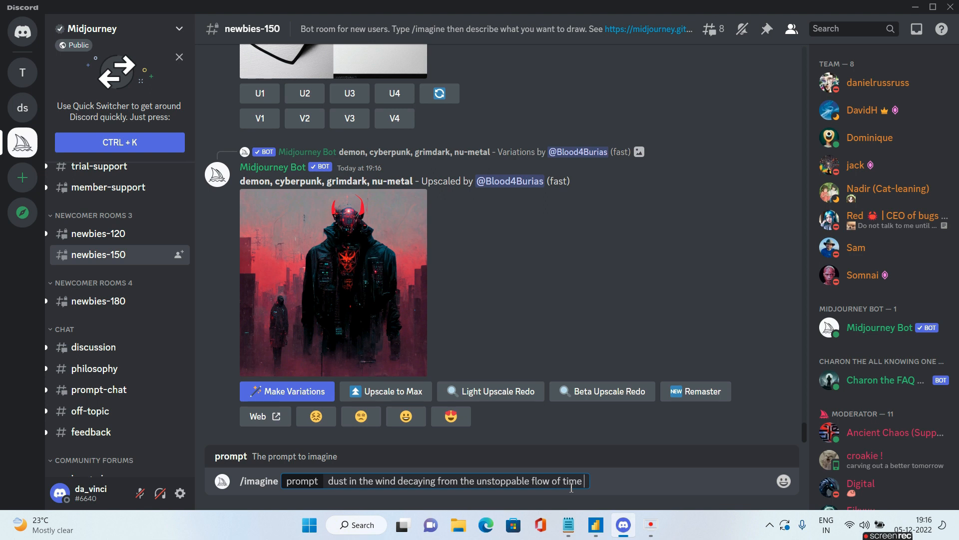
pyautogui.scroll(-3)
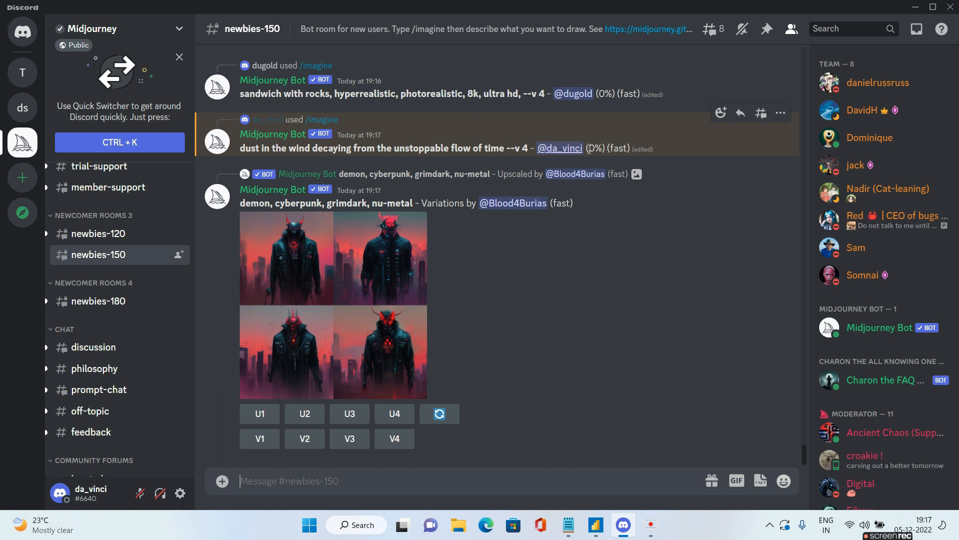
pyautogui.moveTo(330, 115)
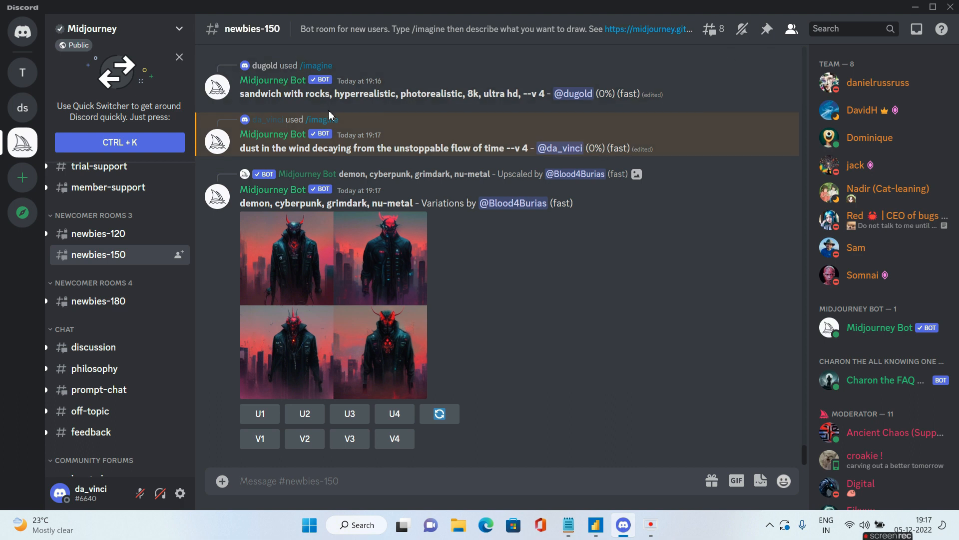
pyautogui.moveTo(365, 134)
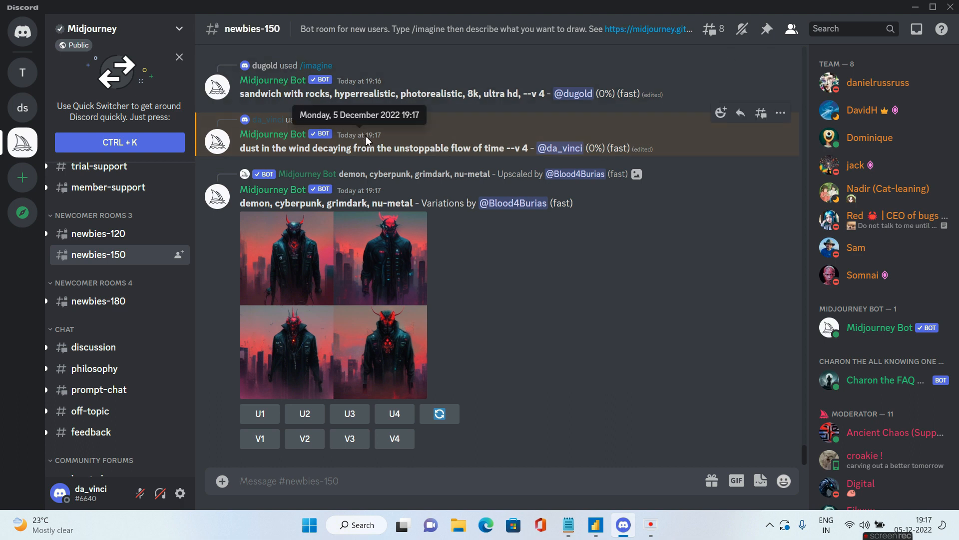
pyautogui.moveTo(377, 143)
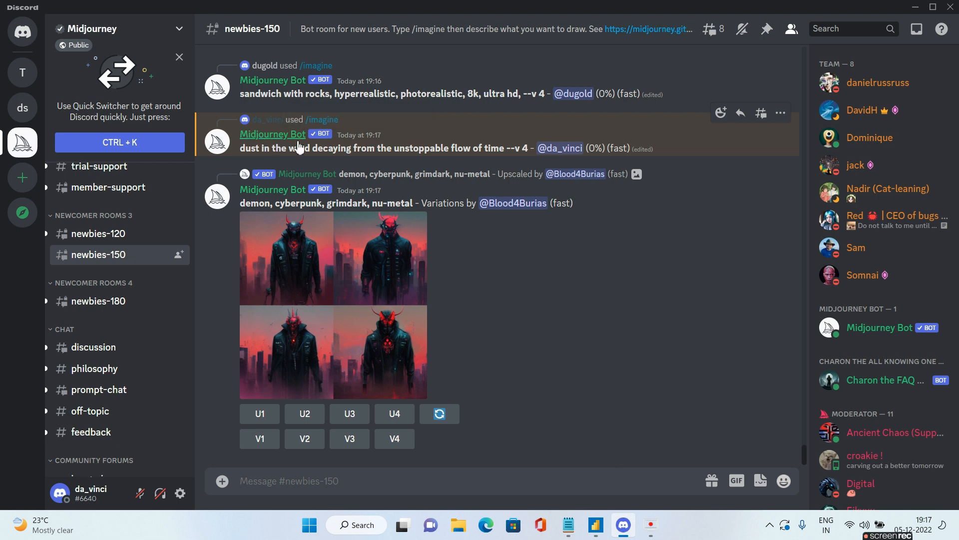
pyautogui.moveTo(373, 122)
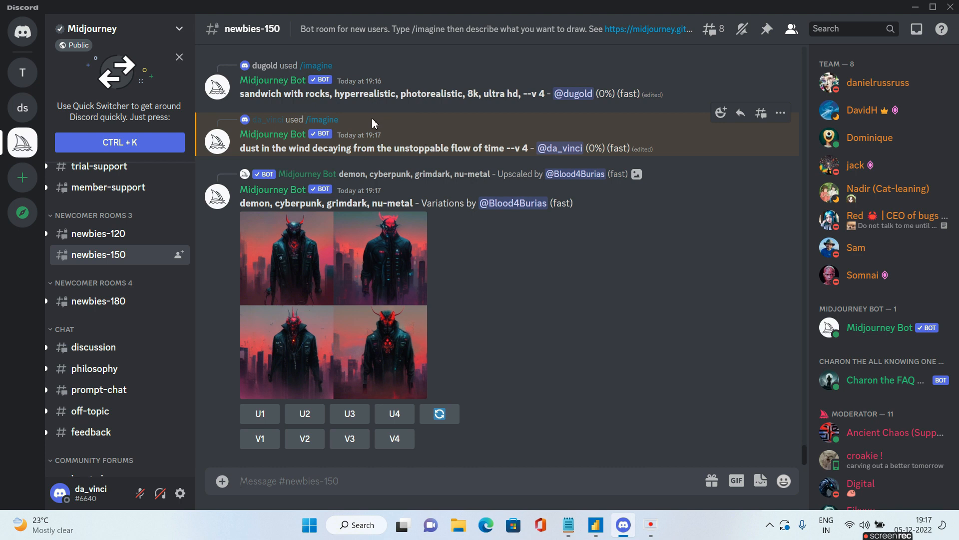
pyautogui.moveTo(199, 133)
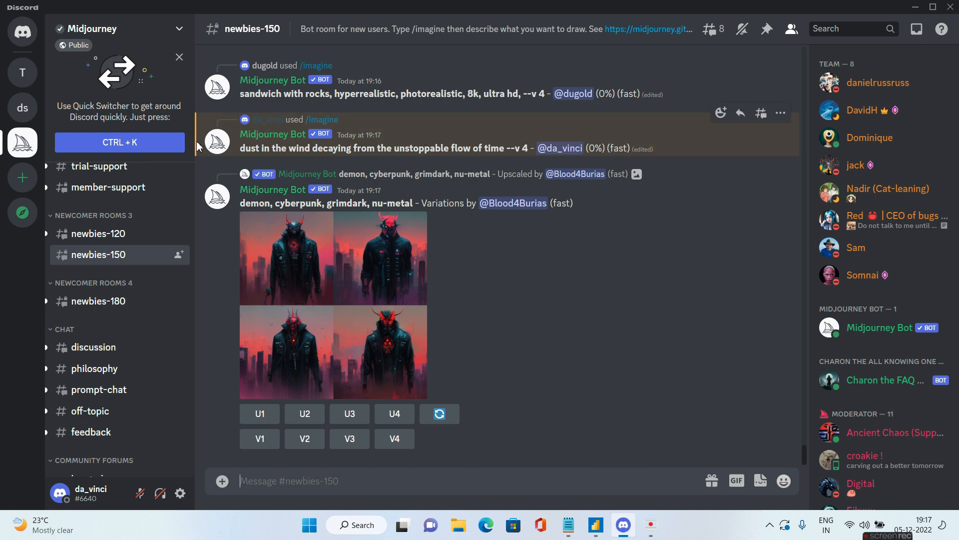
pyautogui.moveTo(199, 126)
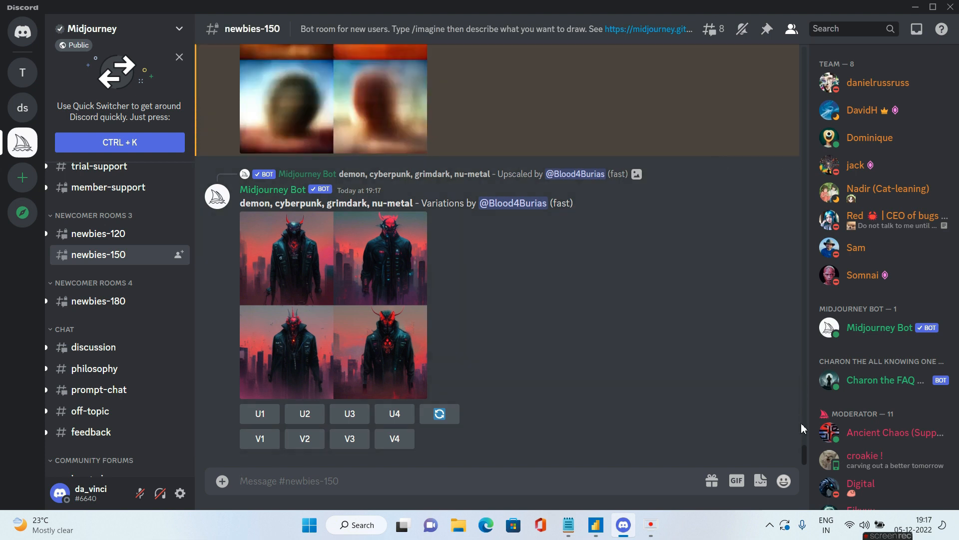
pyautogui.moveTo(427, 249)
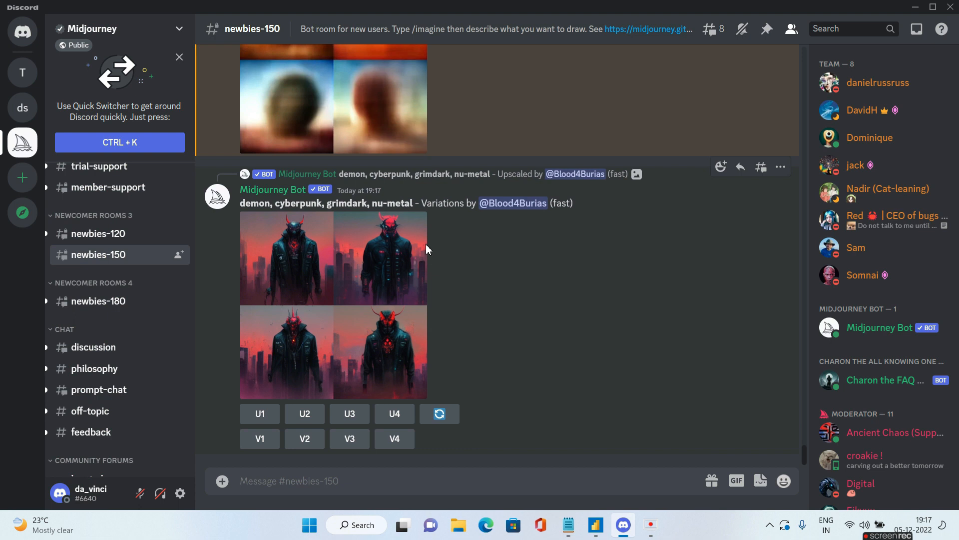
# Scroll the chat to watch the bot's 2x2 dust-in-the-wind grid render to completion.
pyautogui.scroll(-3)
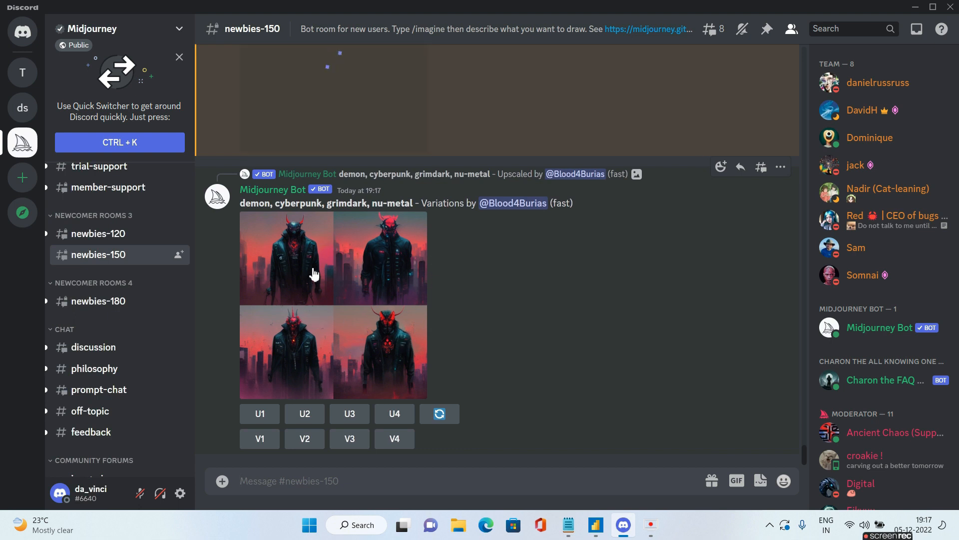
pyautogui.scroll(3)
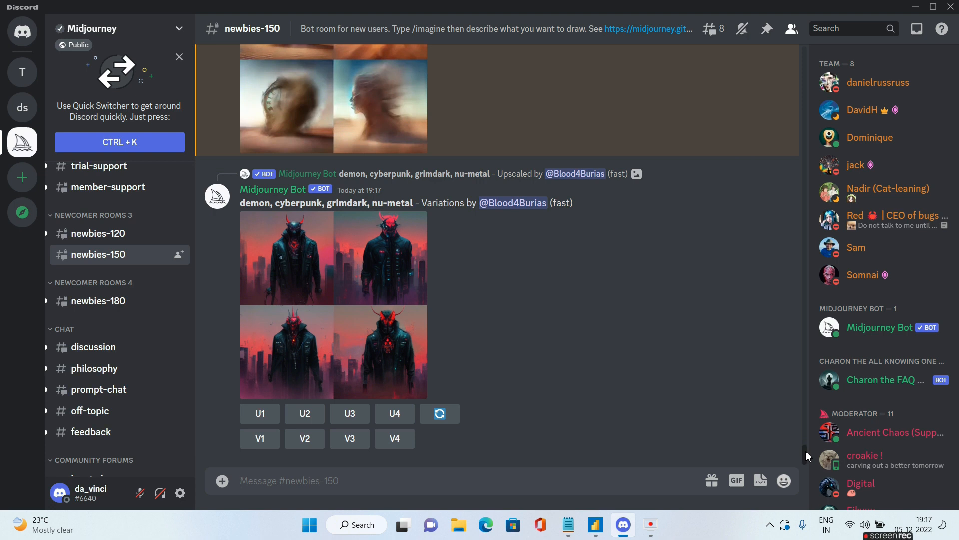
pyautogui.scroll(3)
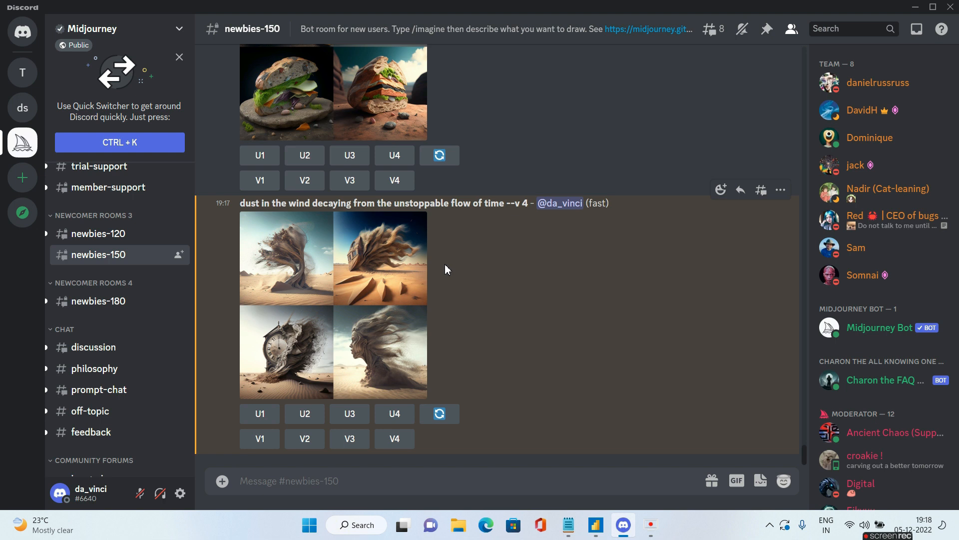
pyautogui.moveTo(639, 294)
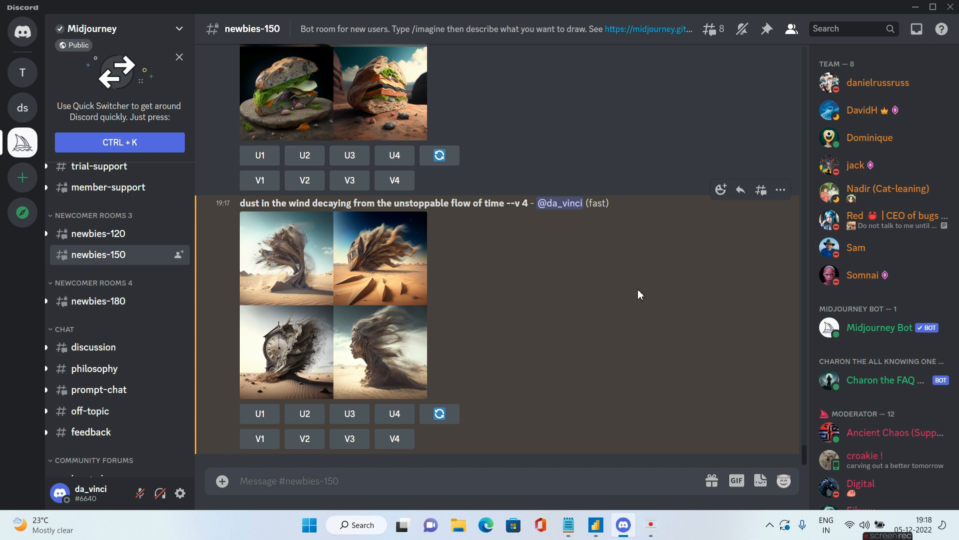
pyautogui.moveTo(283, 355)
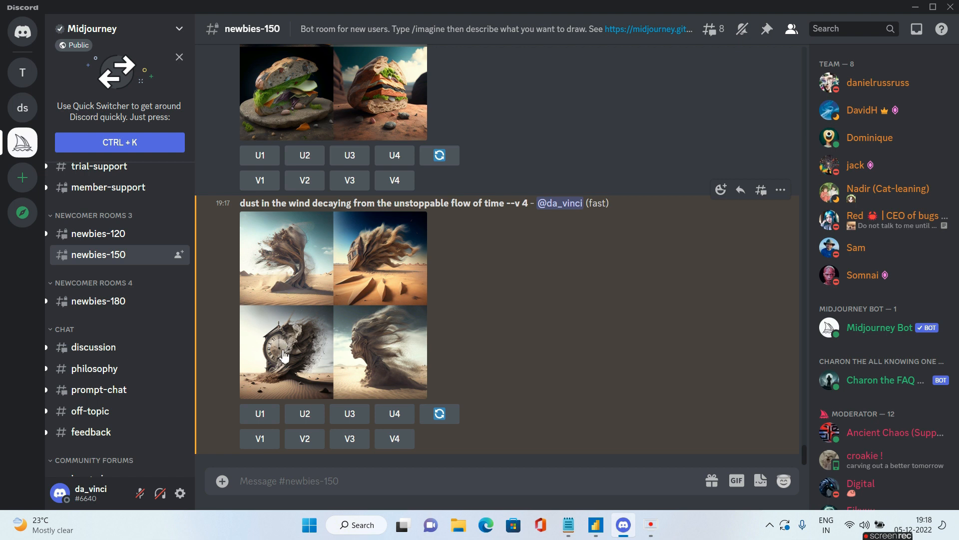
pyautogui.moveTo(295, 381)
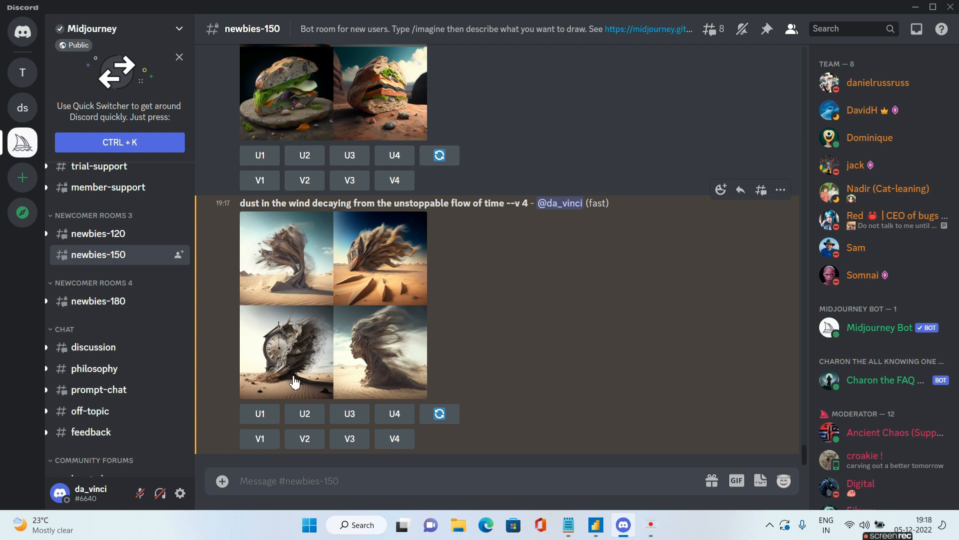
pyautogui.moveTo(349, 438)
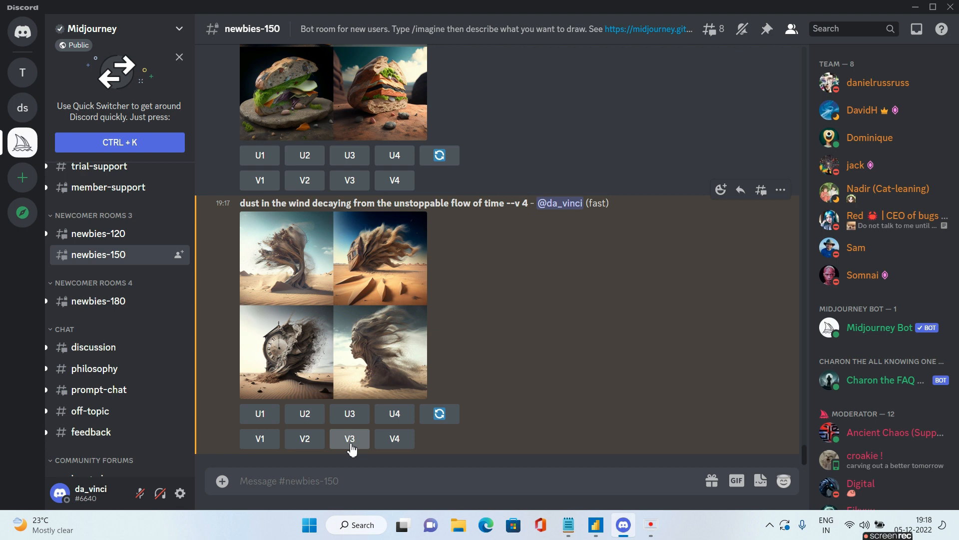
pyautogui.moveTo(349, 414)
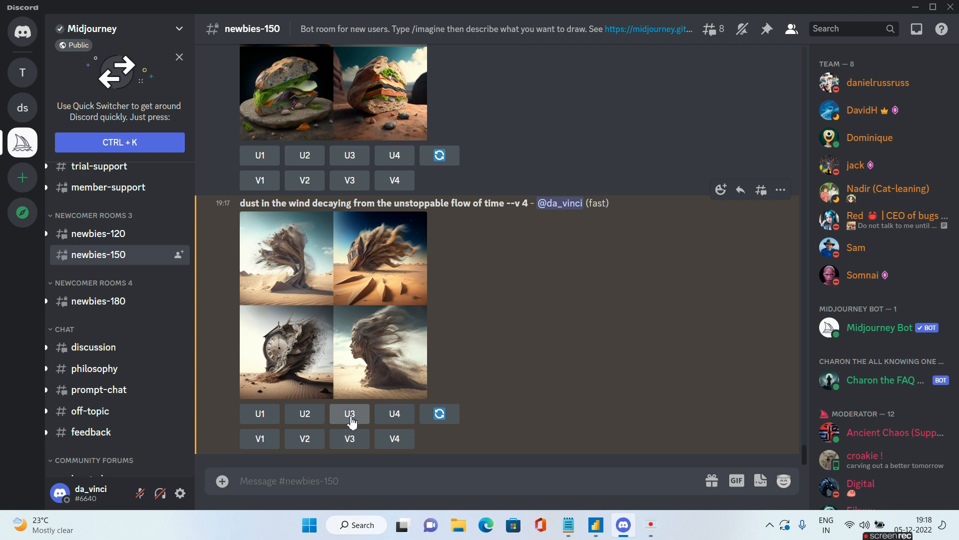
# Request U3 upscale of the third dust image and variations of the first hourglass image.
pyautogui.click(349, 413)
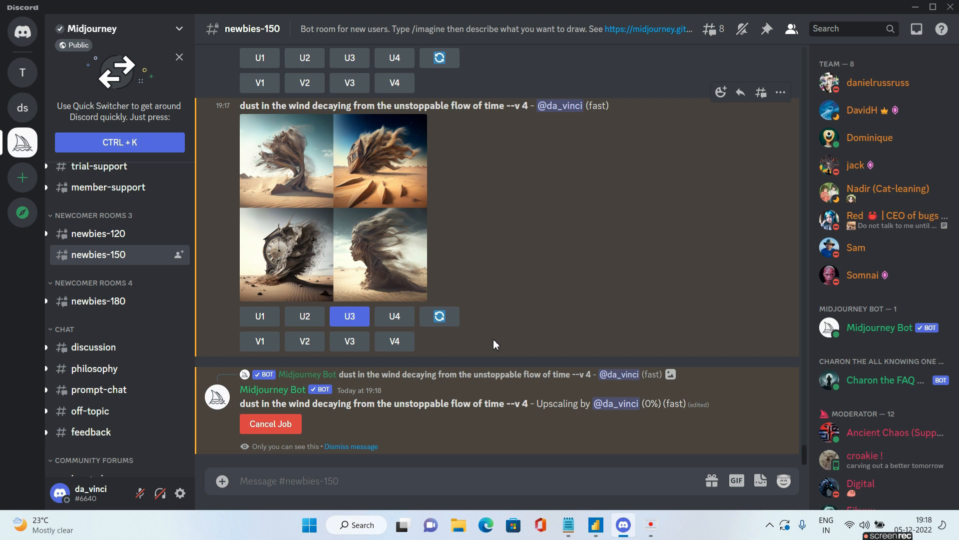
pyautogui.scroll(-3)
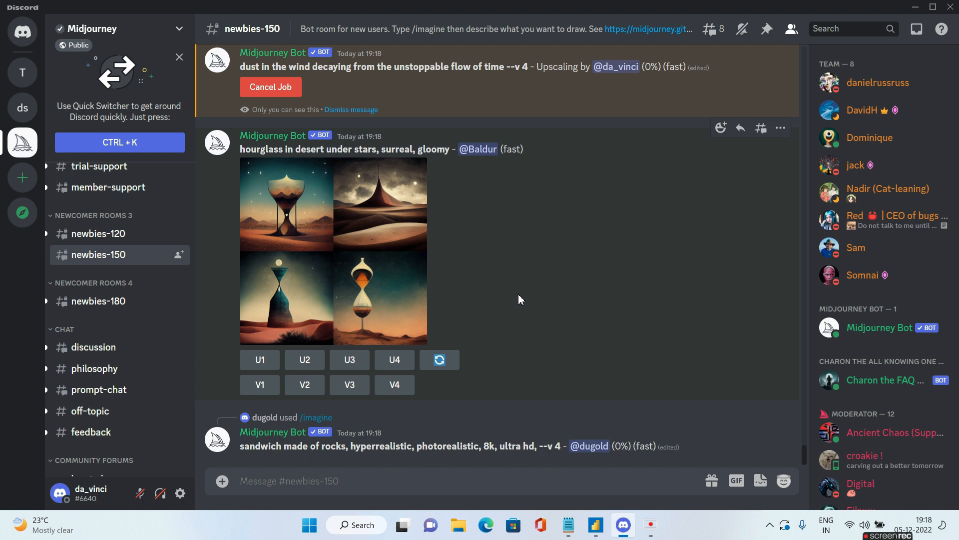
pyautogui.click(259, 384)
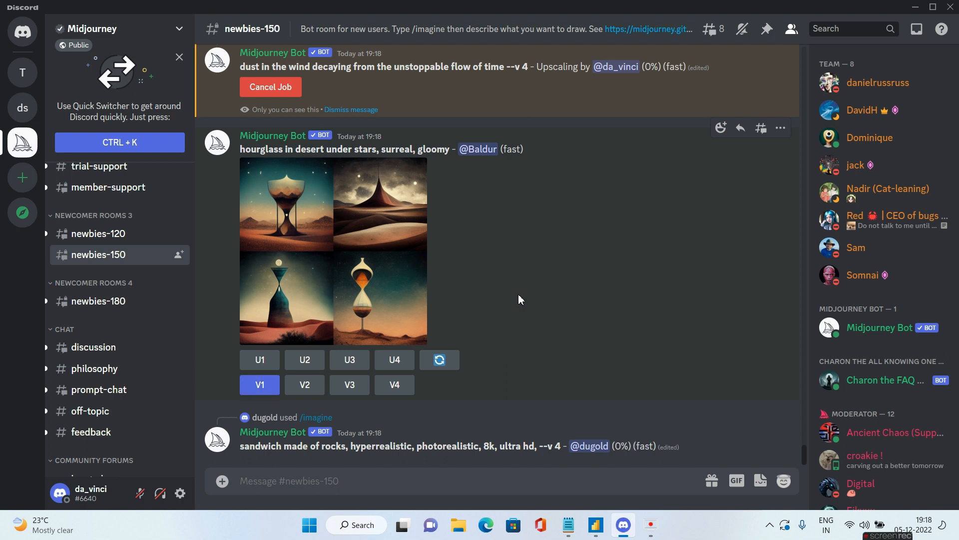
pyautogui.moveTo(22, 177)
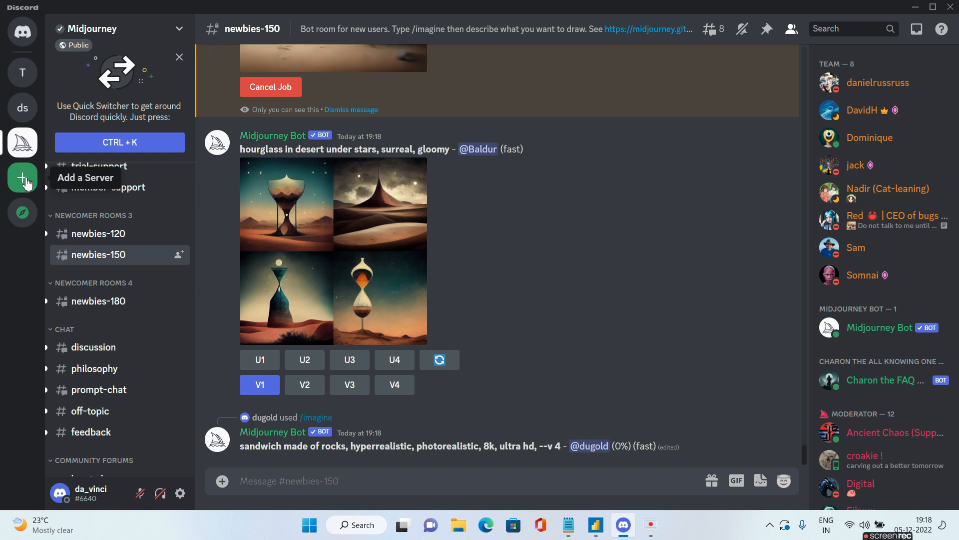
# Add a server, replacing the suggested name with 'My Own Little Server', and create it.
pyautogui.click(22, 177)
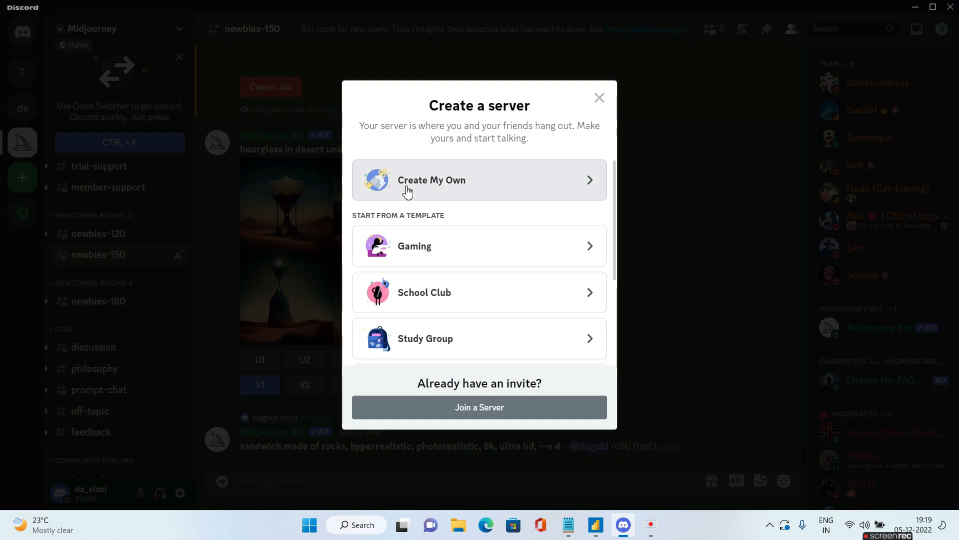
pyautogui.moveTo(465, 169)
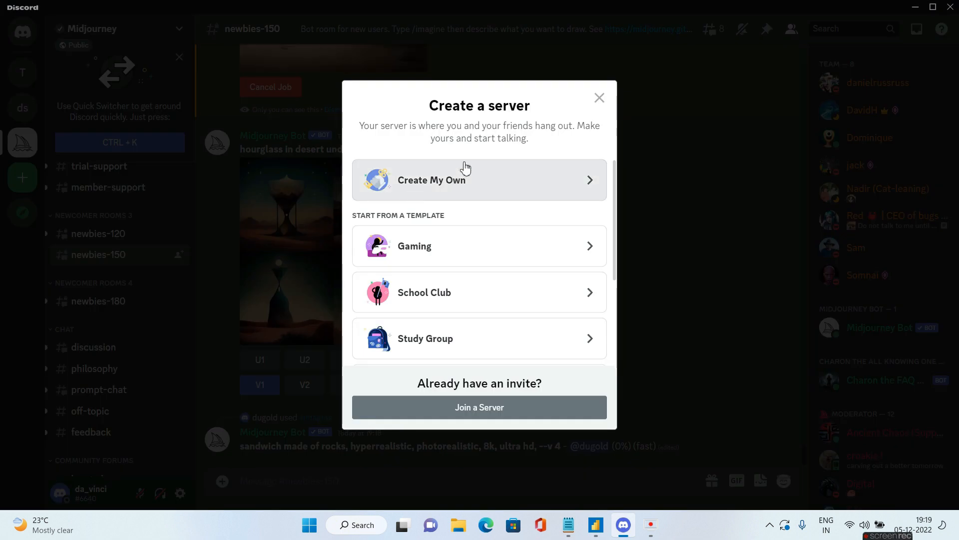
pyautogui.moveTo(427, 191)
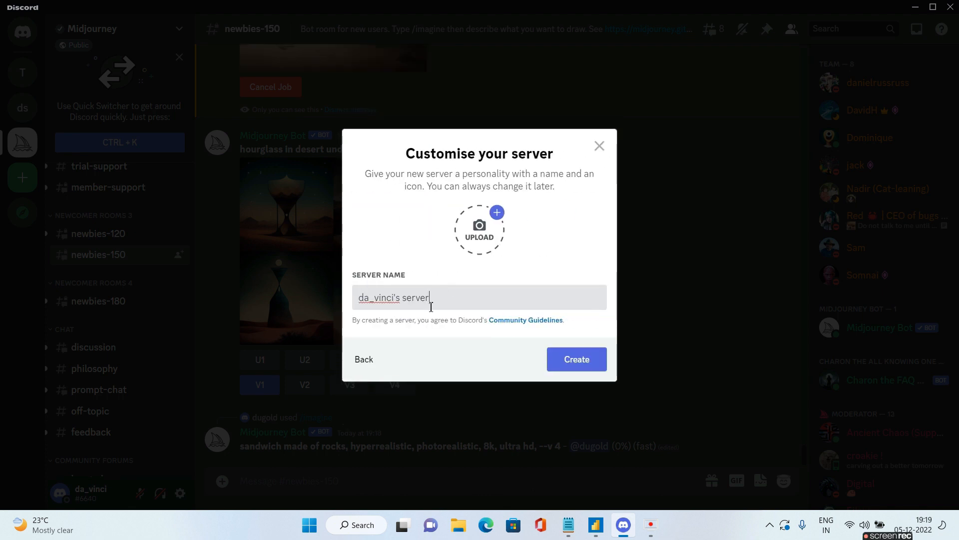
pyautogui.press('Backspace')
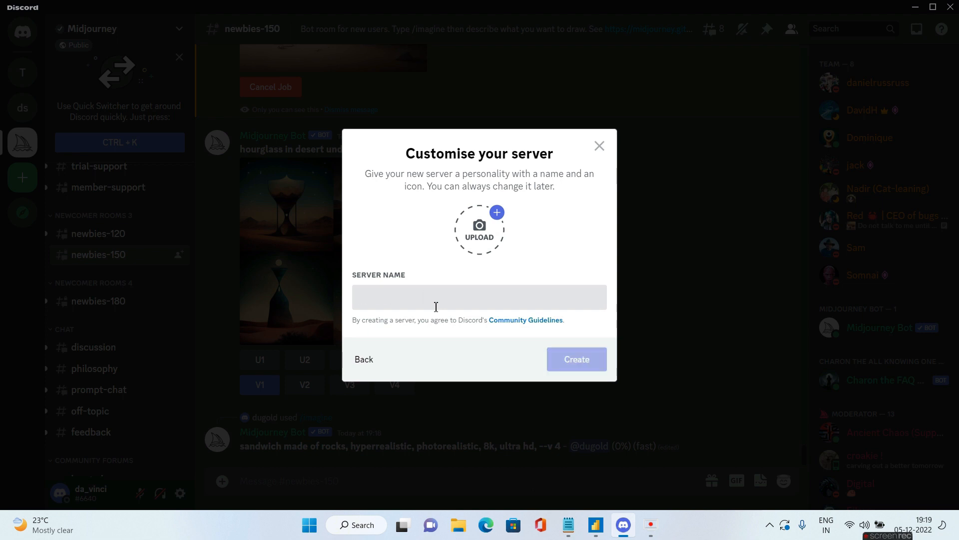
pyautogui.write('My O')
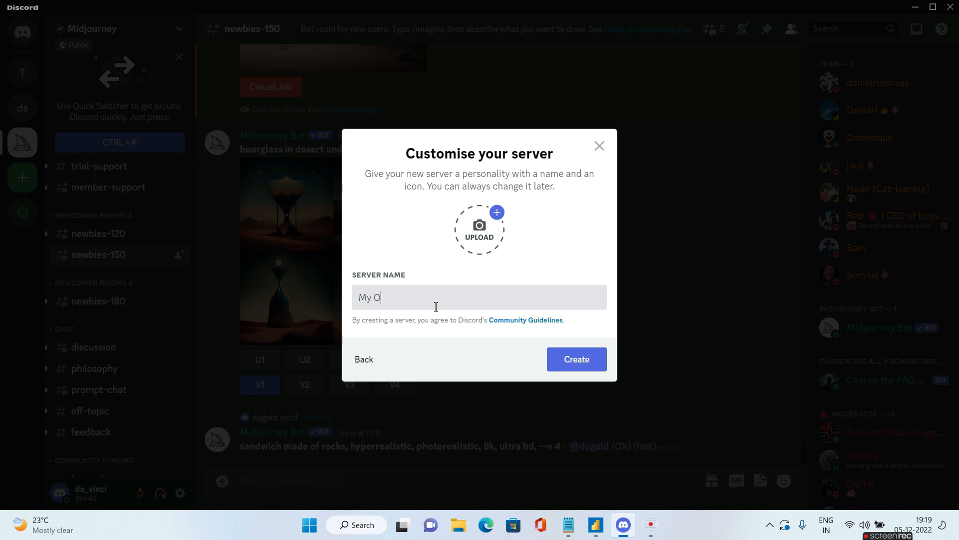
pyautogui.write('wn L')
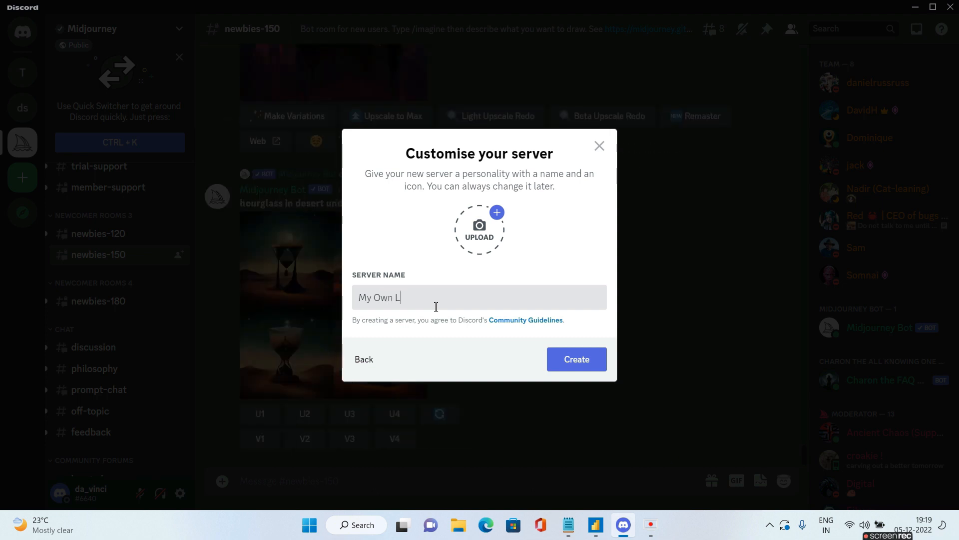
pyautogui.write('ittle')
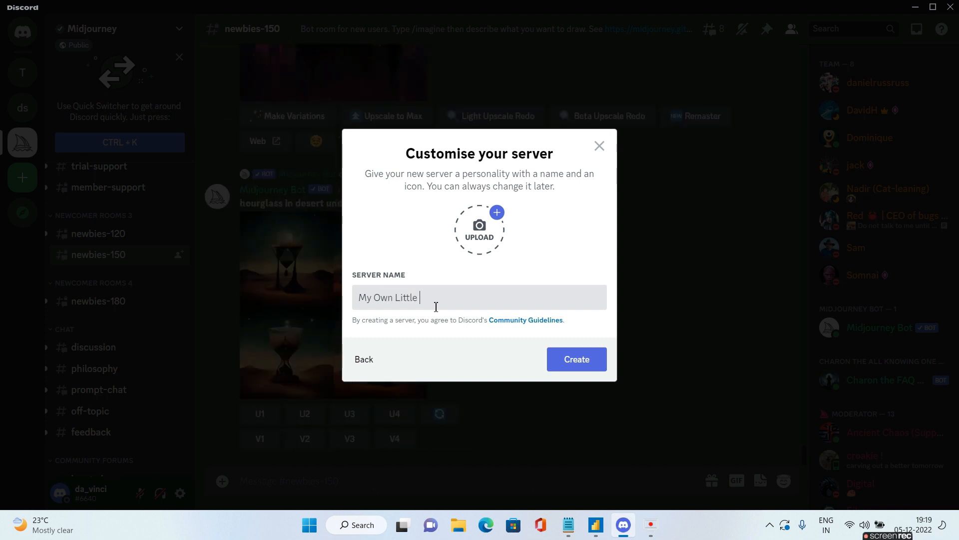
pyautogui.write('Server')
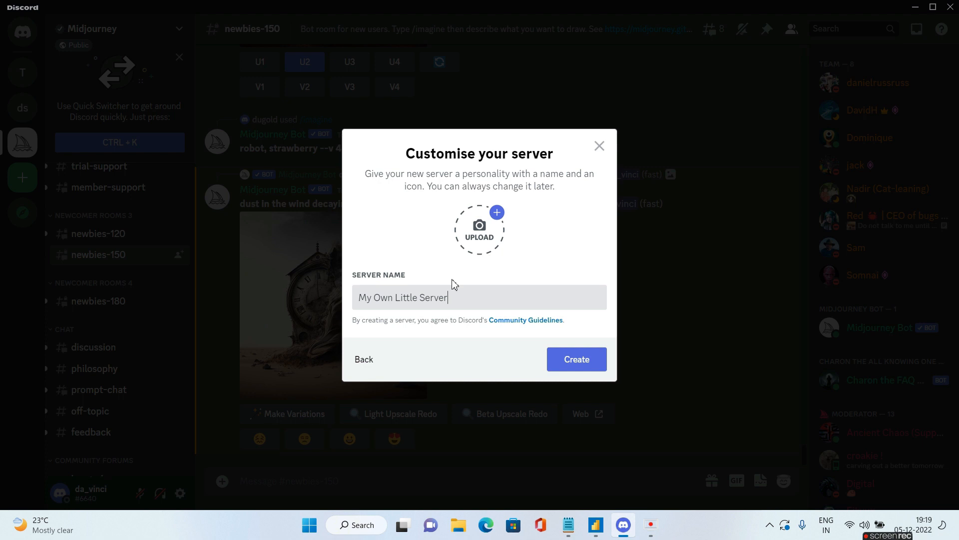
pyautogui.moveTo(558, 358)
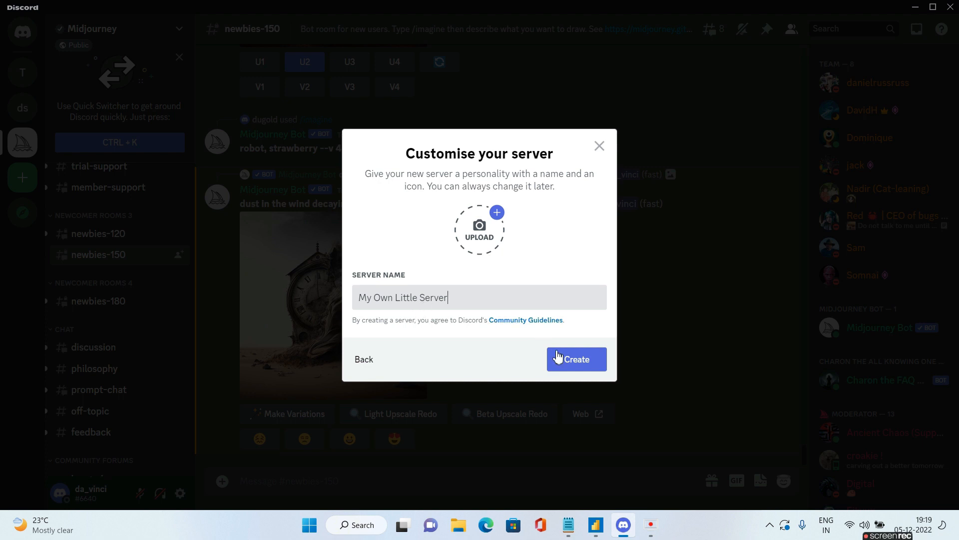
pyautogui.click(575, 359)
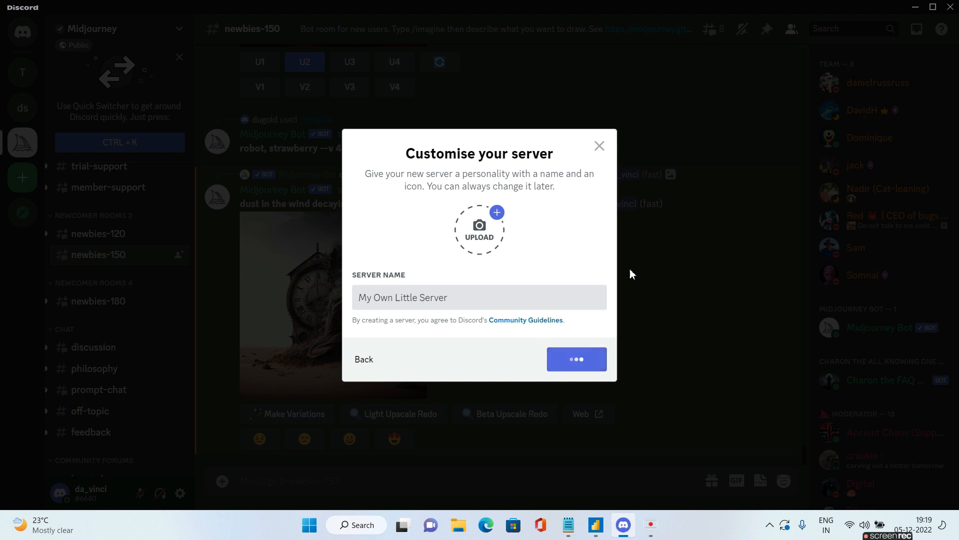
pyautogui.click(575, 358)
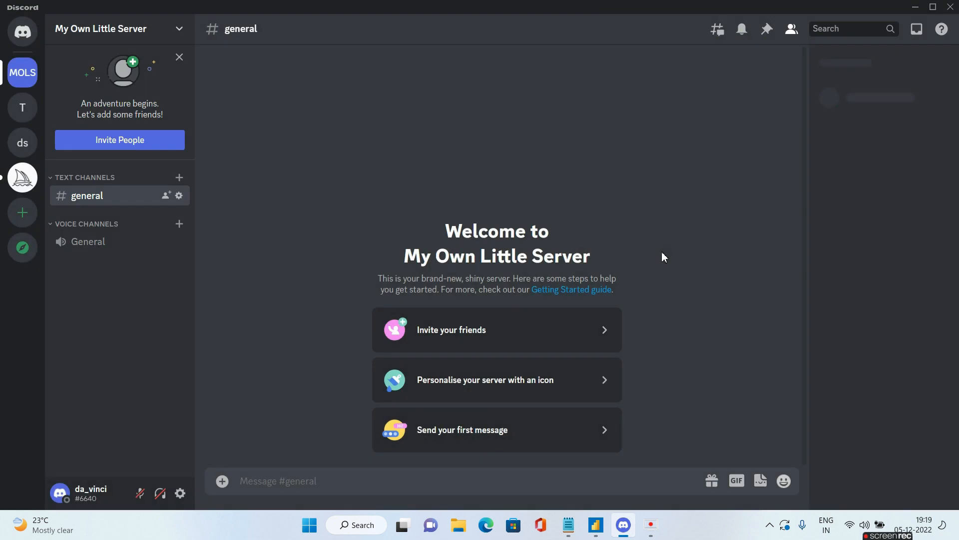
pyautogui.click(790, 29)
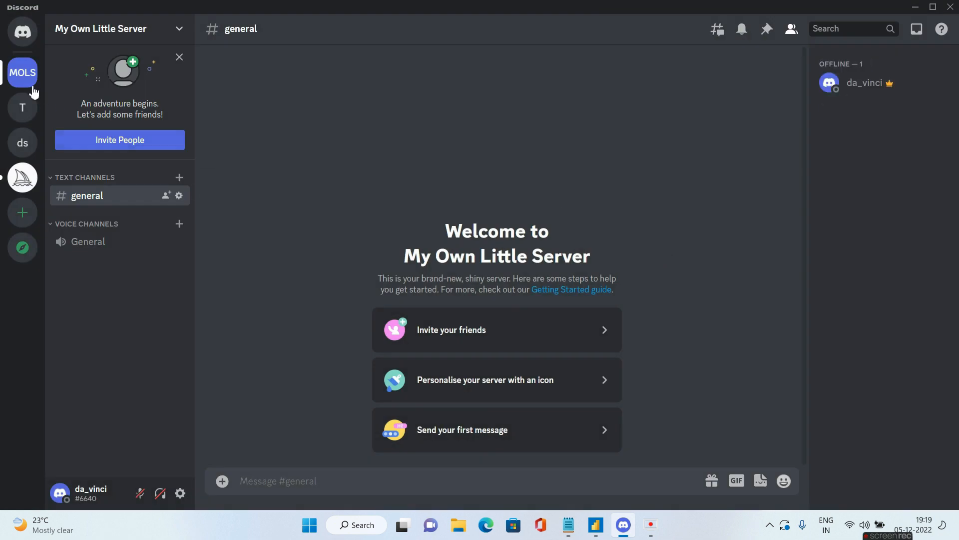
pyautogui.moveTo(23, 72)
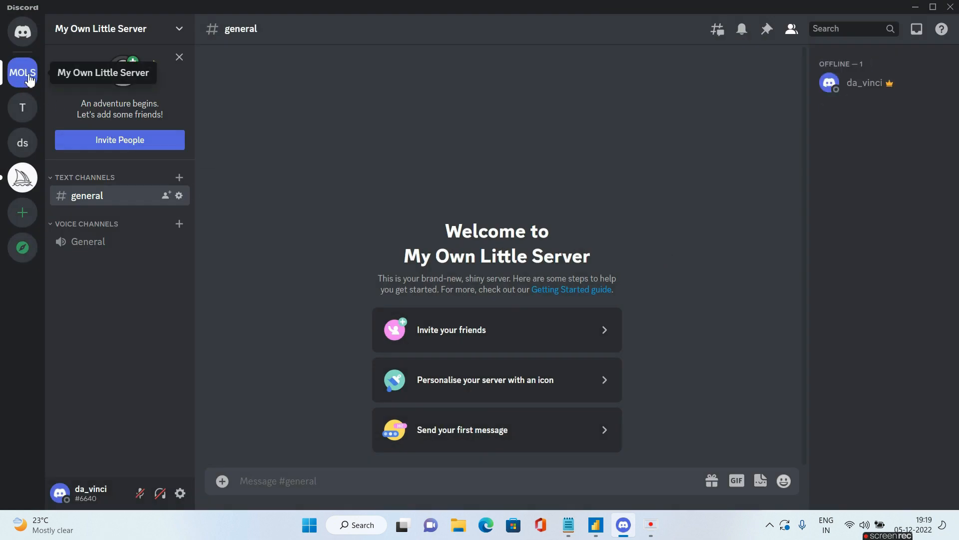
pyautogui.moveTo(22, 85)
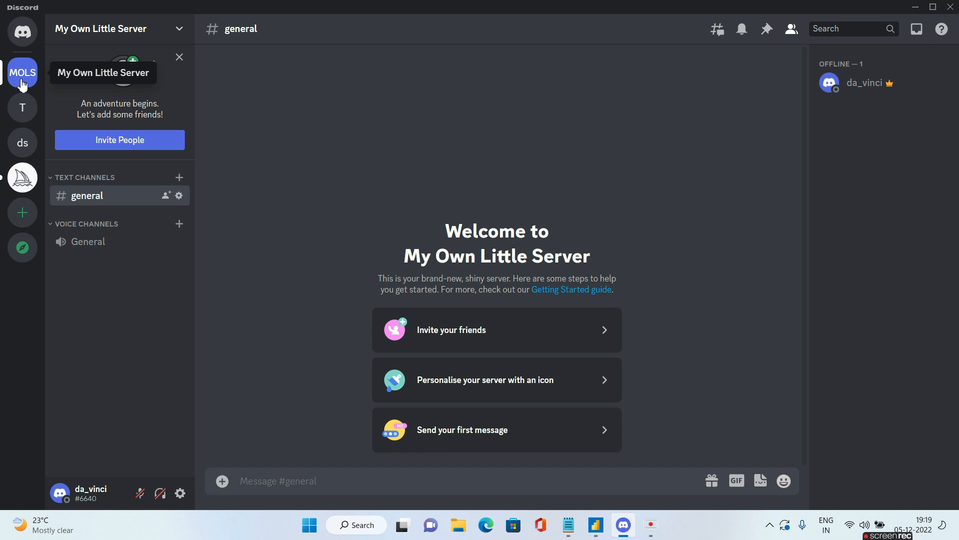
pyautogui.moveTo(147, 179)
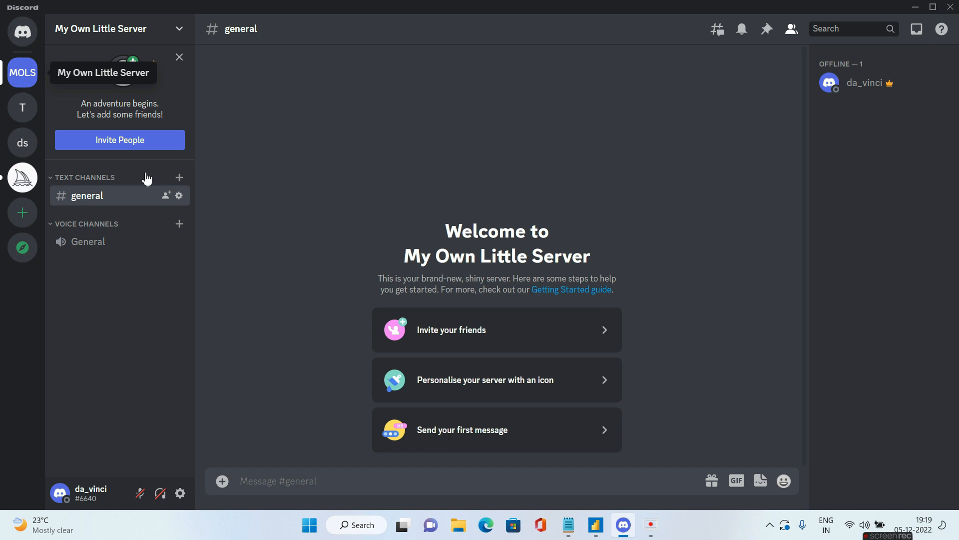
pyautogui.moveTo(292, 480)
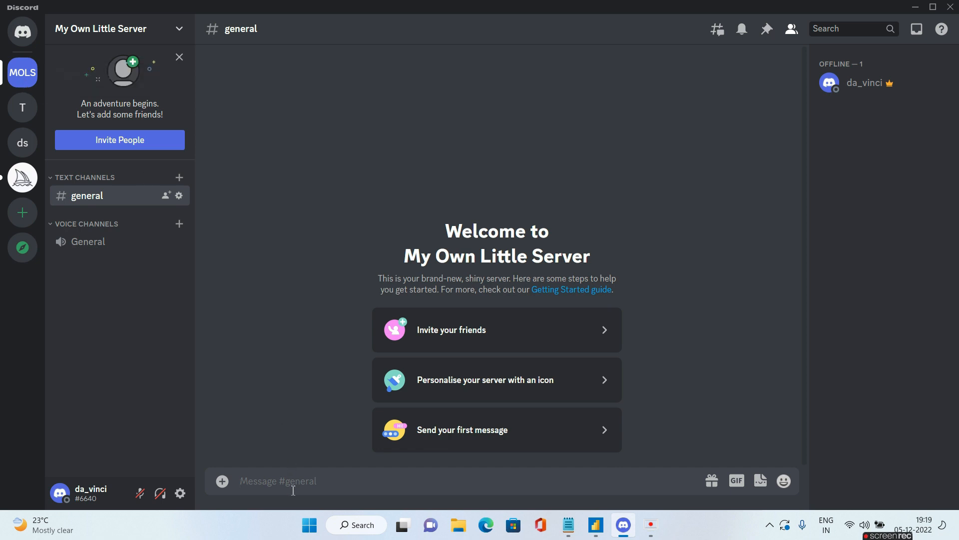
pyautogui.write('/imagine')
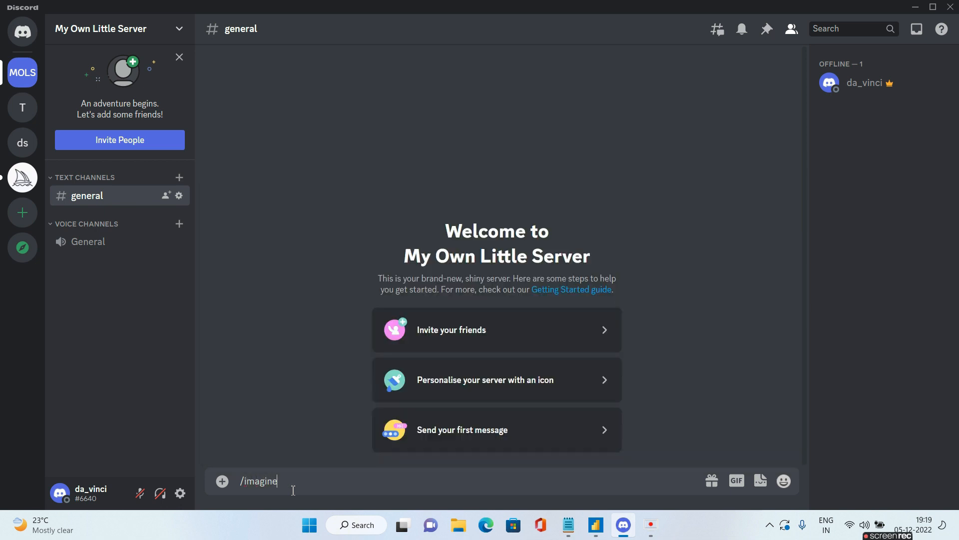
pyautogui.moveTo(288, 486)
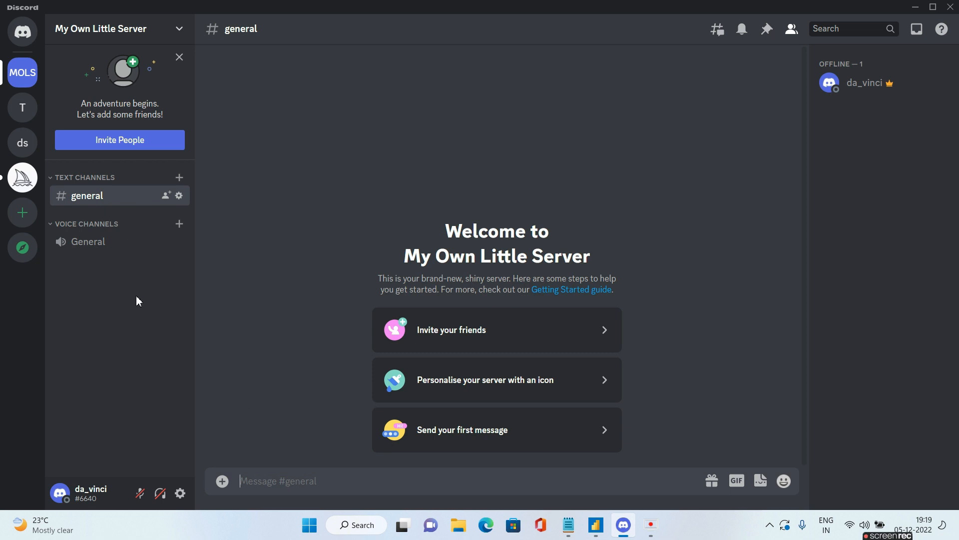
pyautogui.moveTo(23, 142)
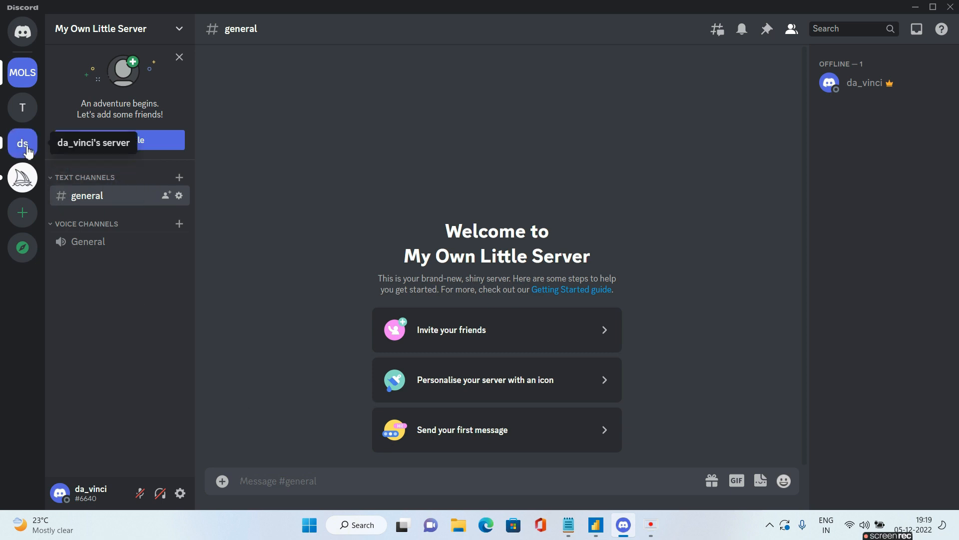
pyautogui.click(22, 142)
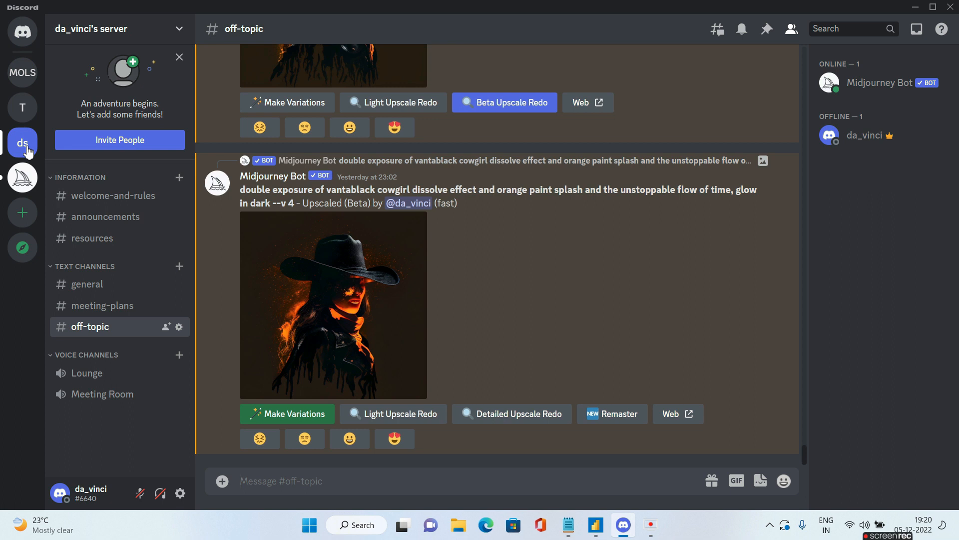
pyautogui.moveTo(879, 98)
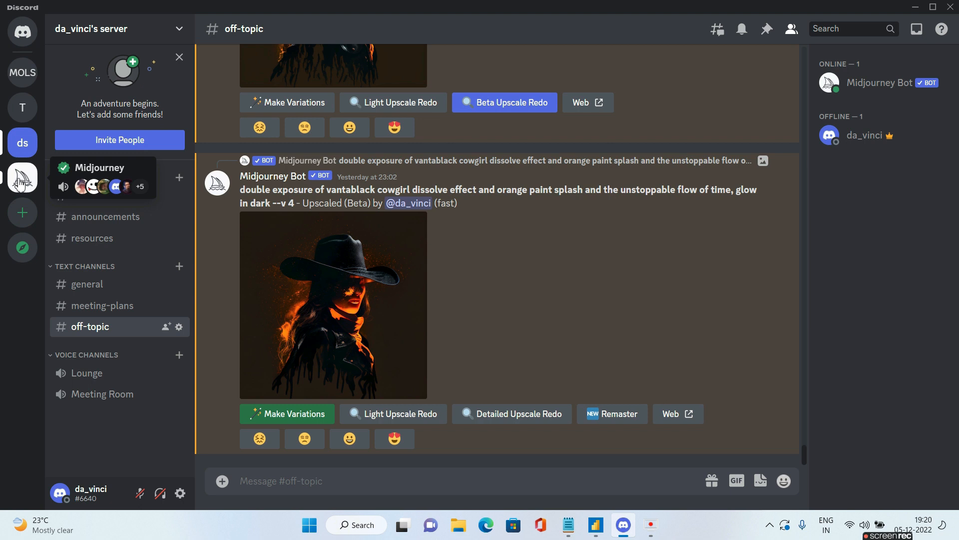
pyautogui.click(22, 177)
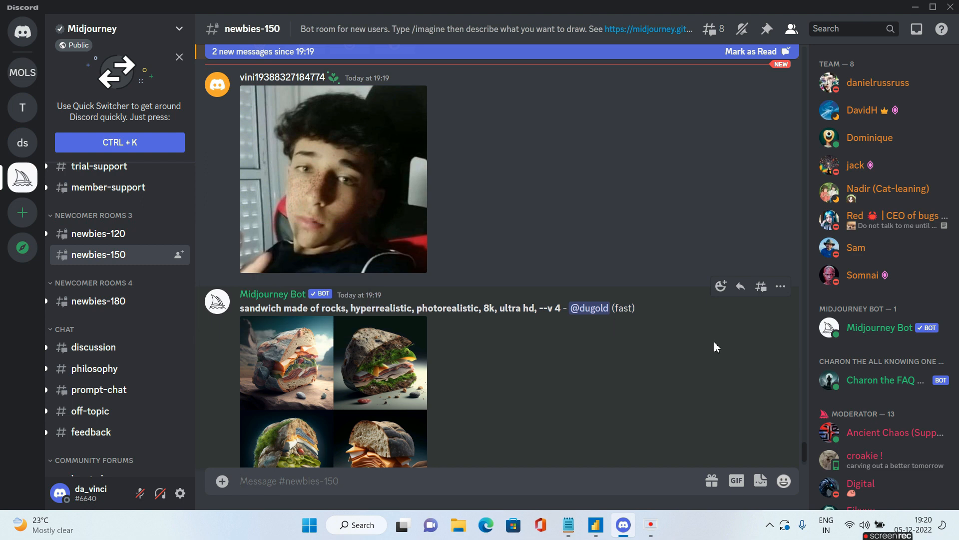
pyautogui.moveTo(881, 327)
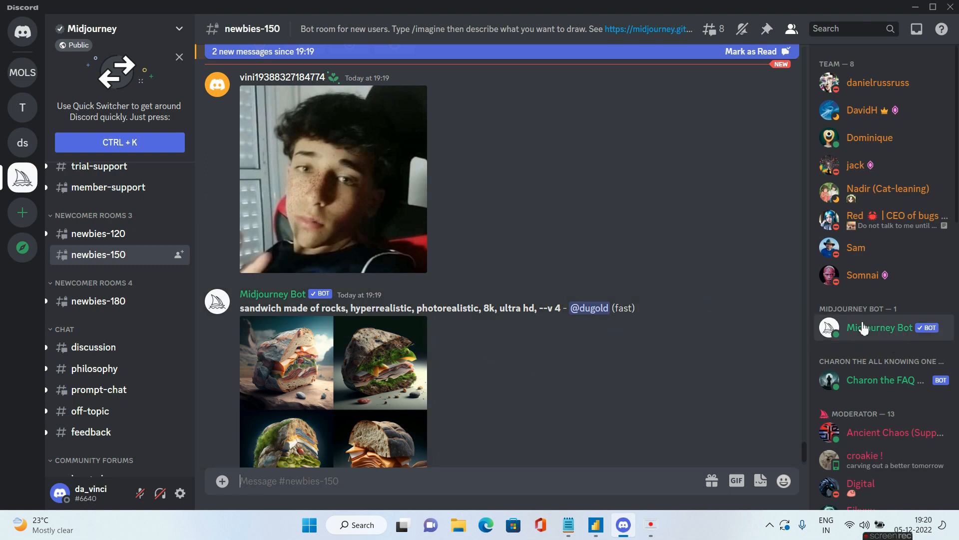
pyautogui.moveTo(846, 335)
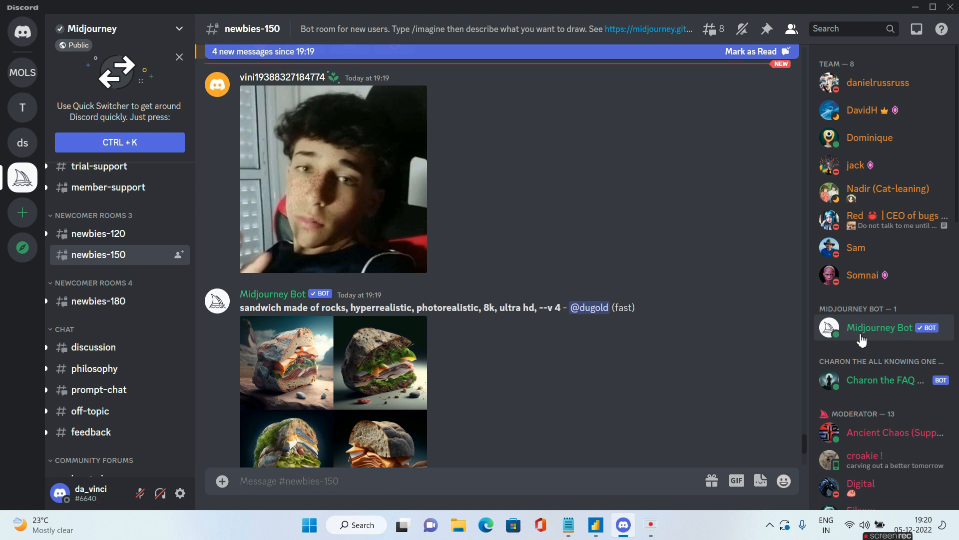
pyautogui.moveTo(22, 72)
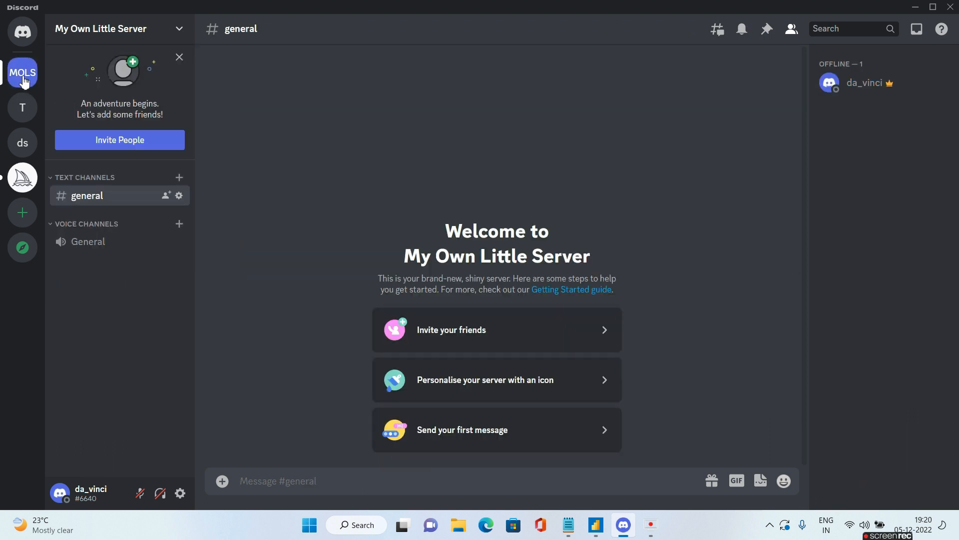
pyautogui.moveTo(23, 178)
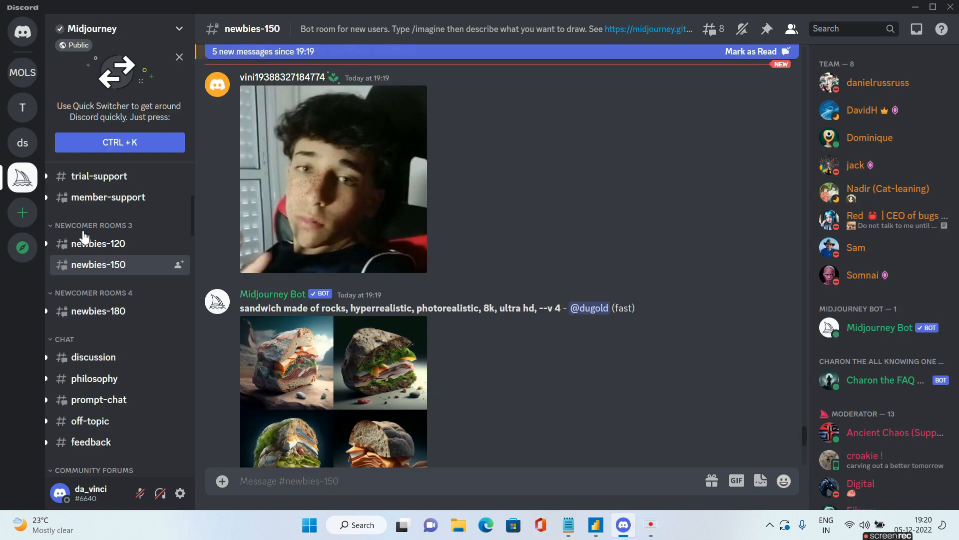
pyautogui.moveTo(682, 335)
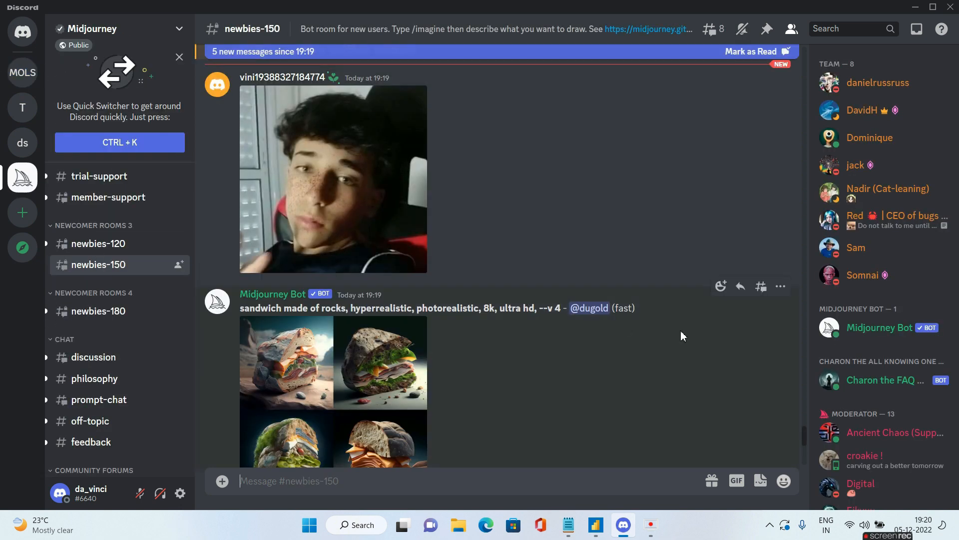
pyautogui.moveTo(880, 327)
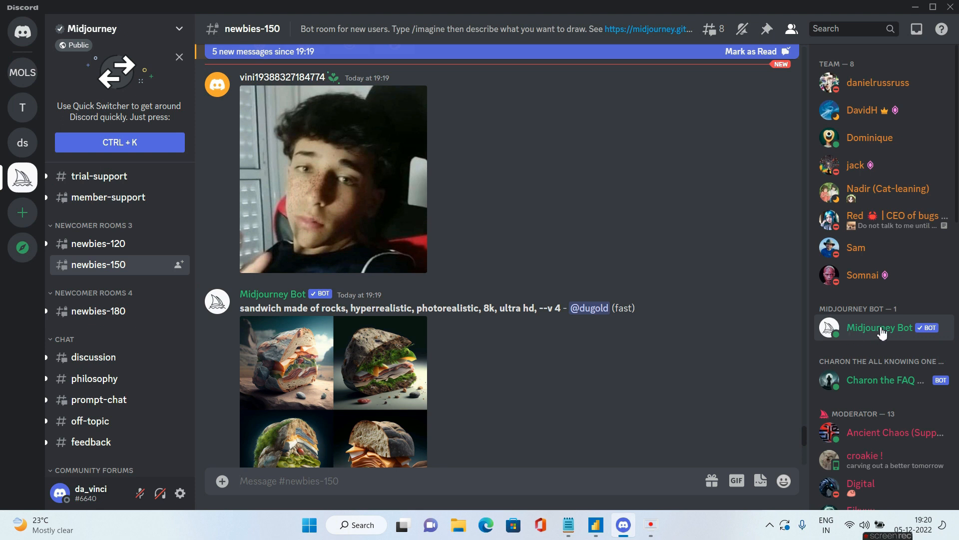
pyautogui.moveTo(870, 330)
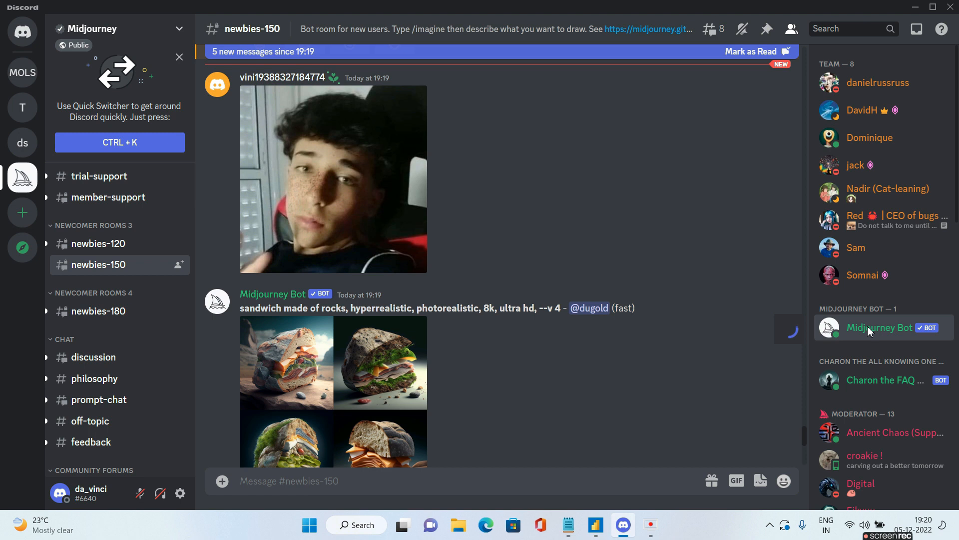
pyautogui.click(882, 327)
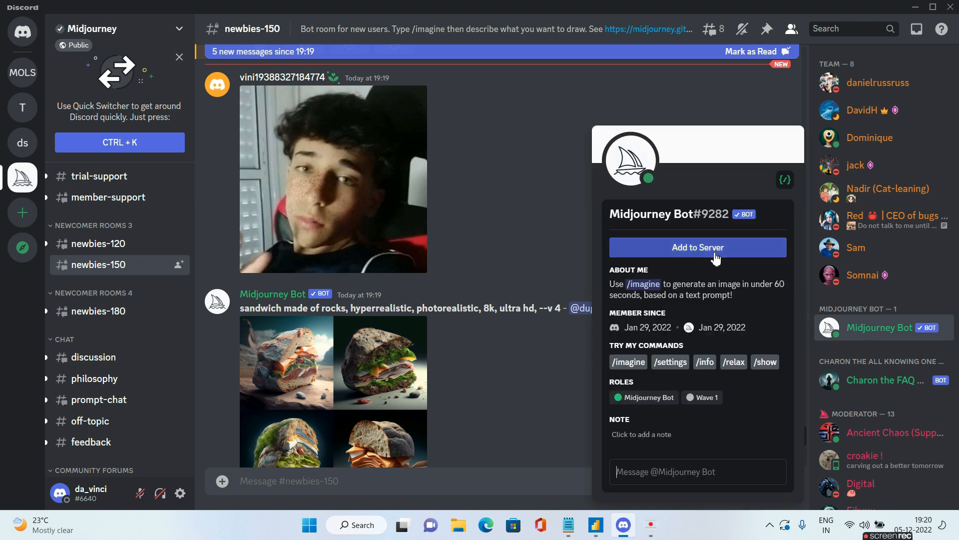
pyautogui.moveTo(712, 258)
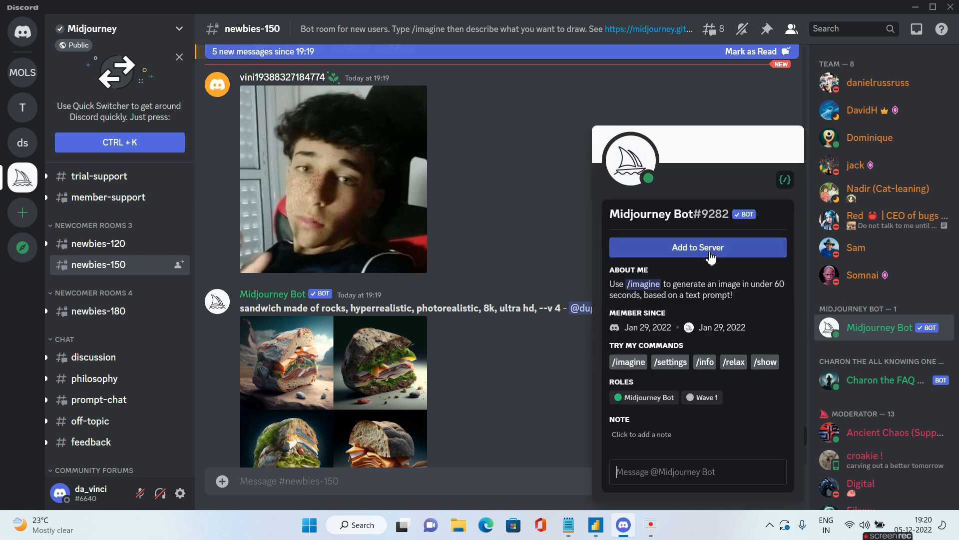
# Choose My Own Little Server as the Midjourney Bot's destination and continue to permissions.
pyautogui.click(697, 248)
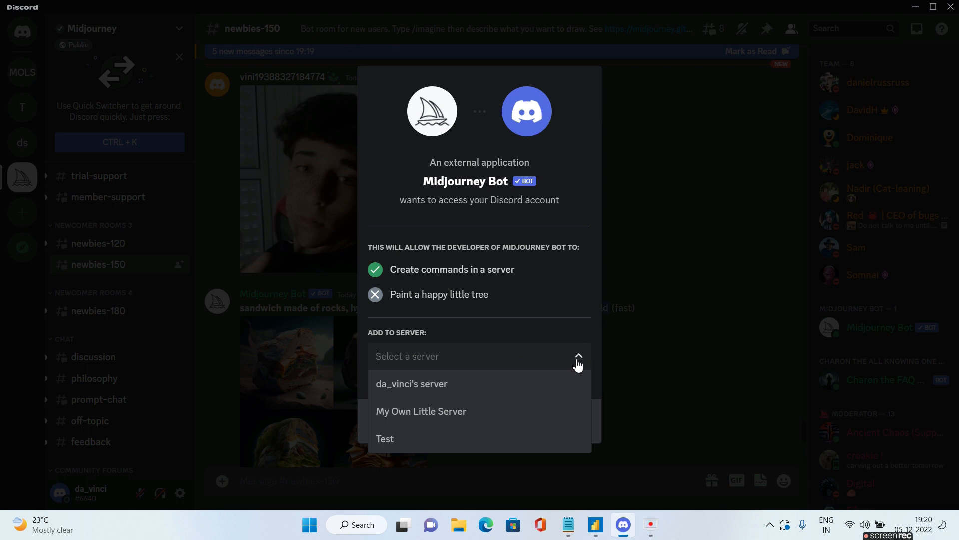
pyautogui.moveTo(420, 411)
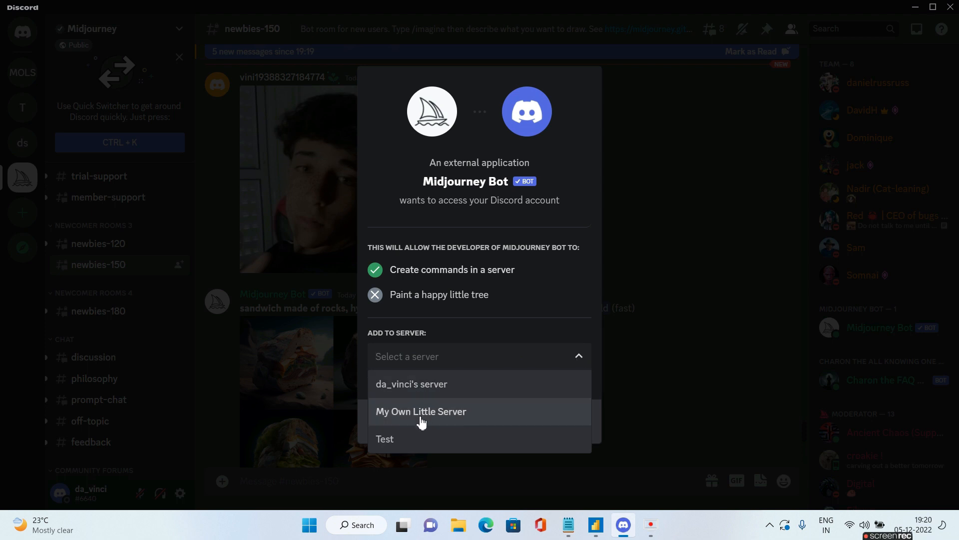
pyautogui.moveTo(418, 391)
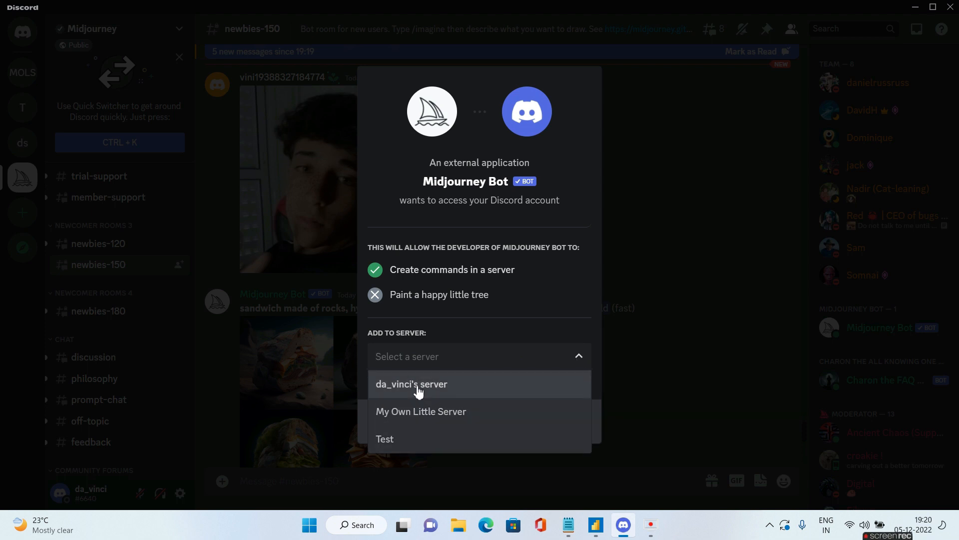
pyautogui.moveTo(427, 420)
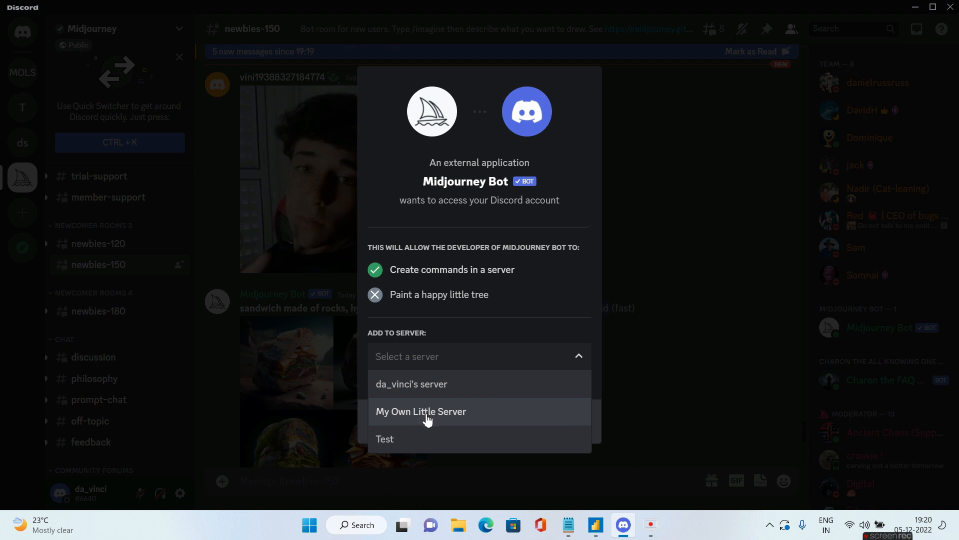
pyautogui.click(420, 412)
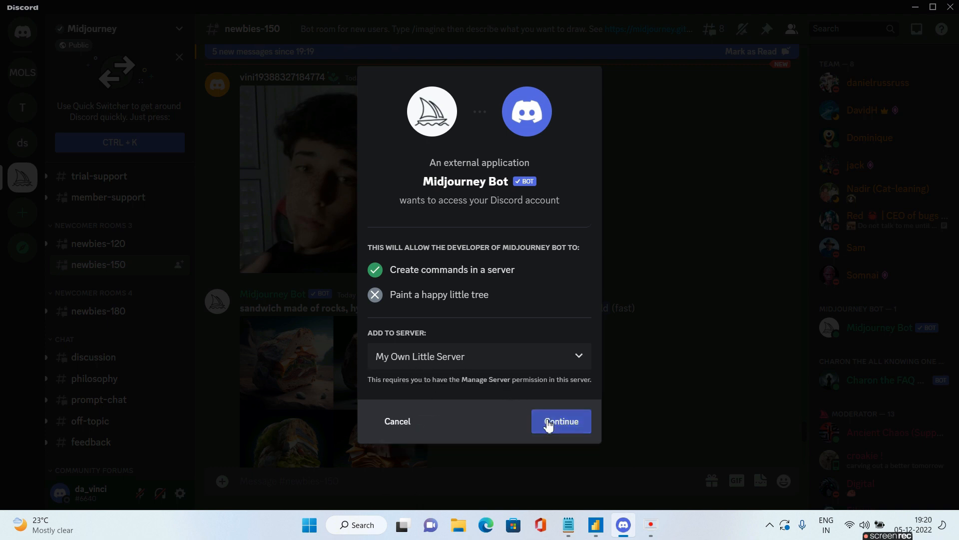
pyautogui.click(560, 421)
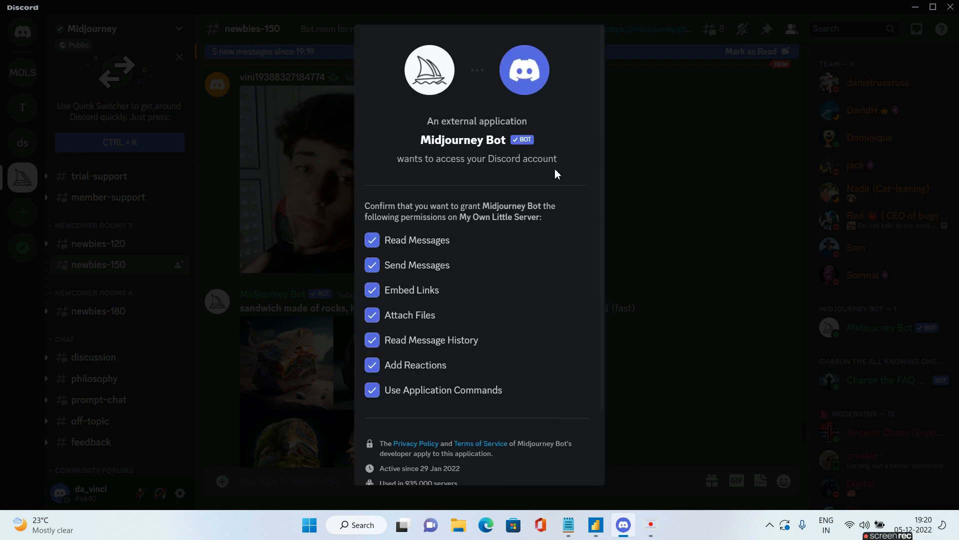
# Authorise the bot's listed permissions, pass the hCaptcha check and dismiss the confirmation.
pyautogui.scroll(-3)
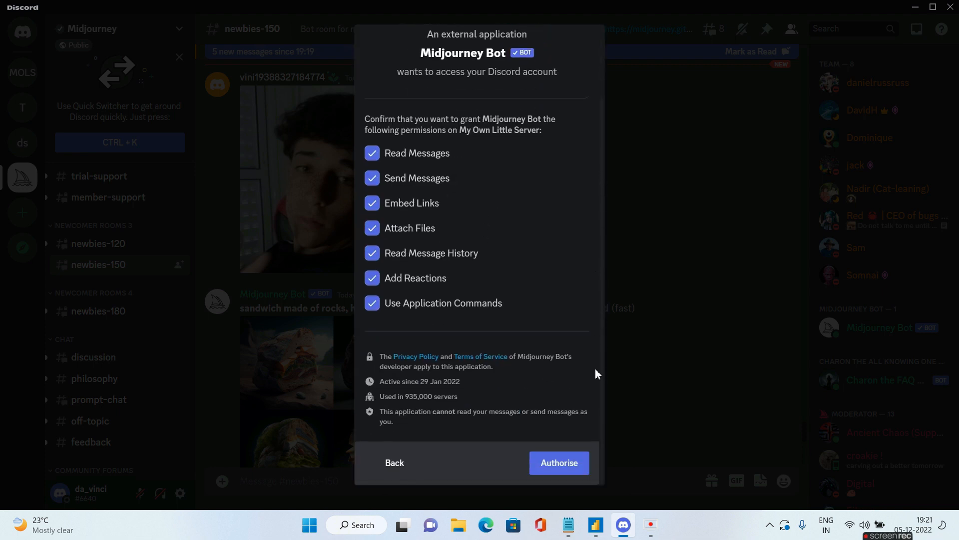
pyautogui.click(558, 462)
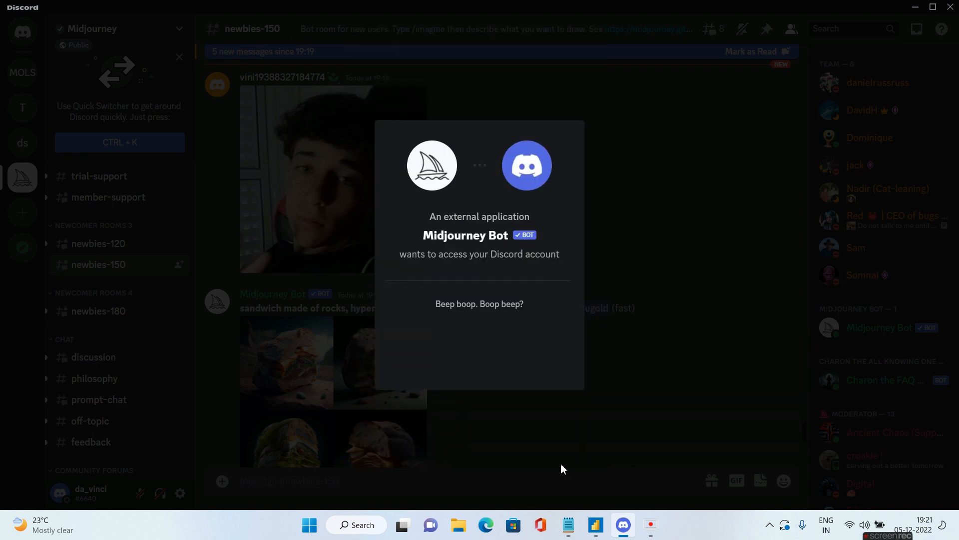
pyautogui.click(479, 303)
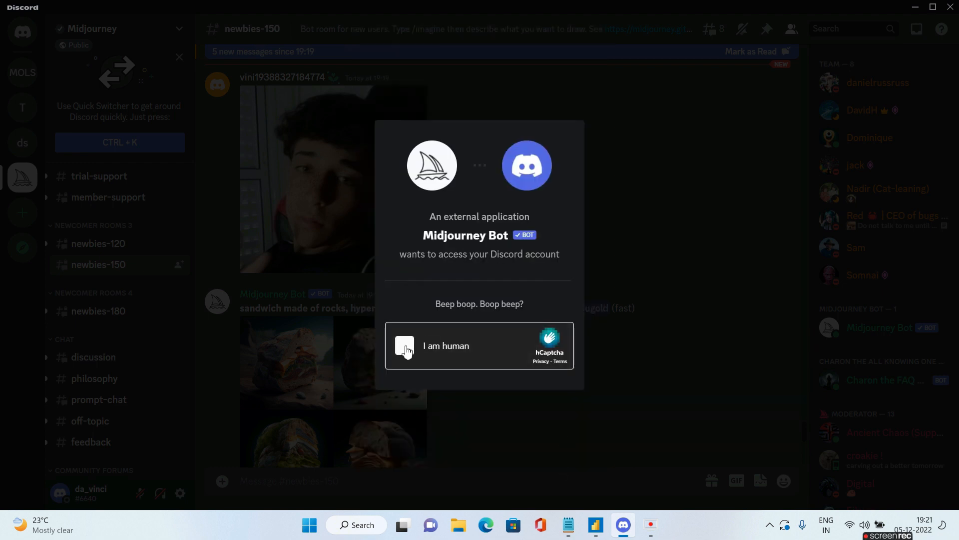
pyautogui.click(404, 345)
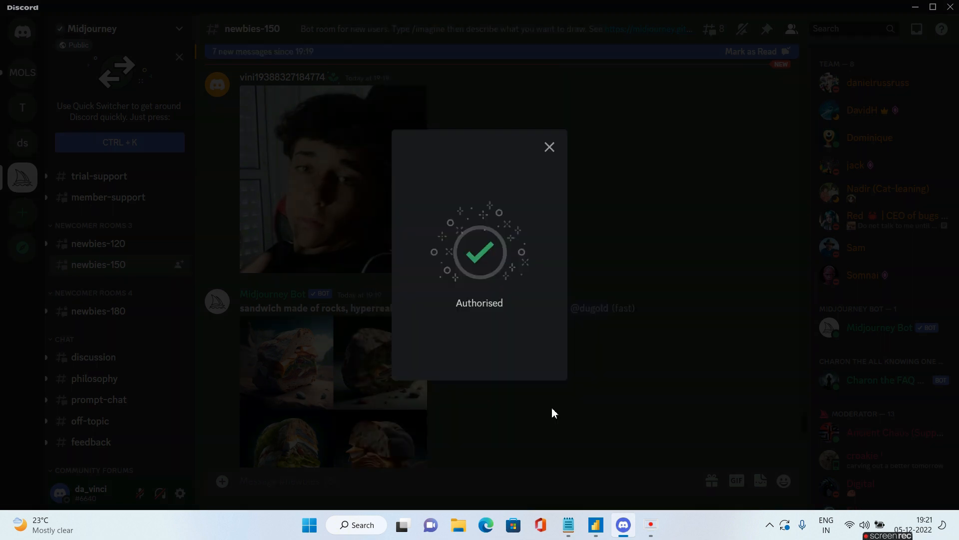
pyautogui.moveTo(503, 328)
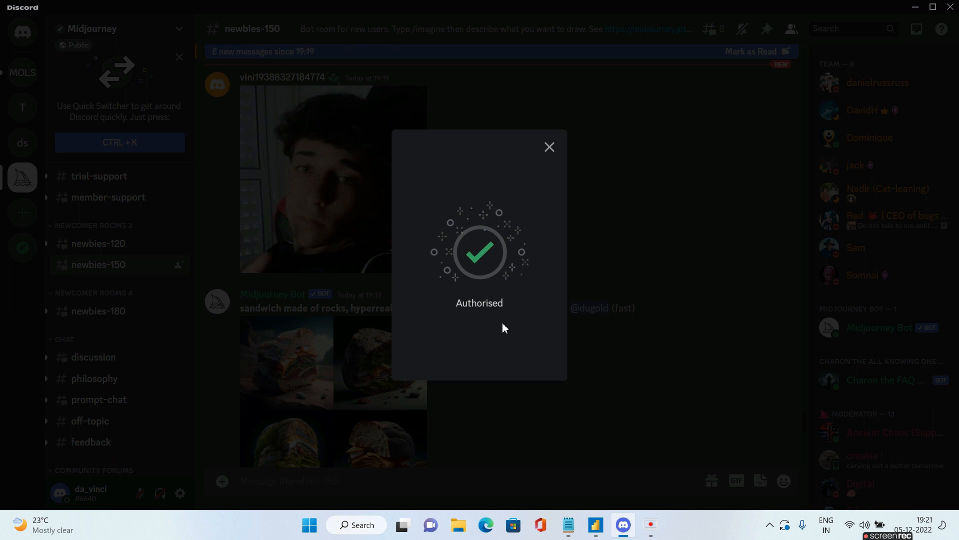
pyautogui.moveTo(515, 256)
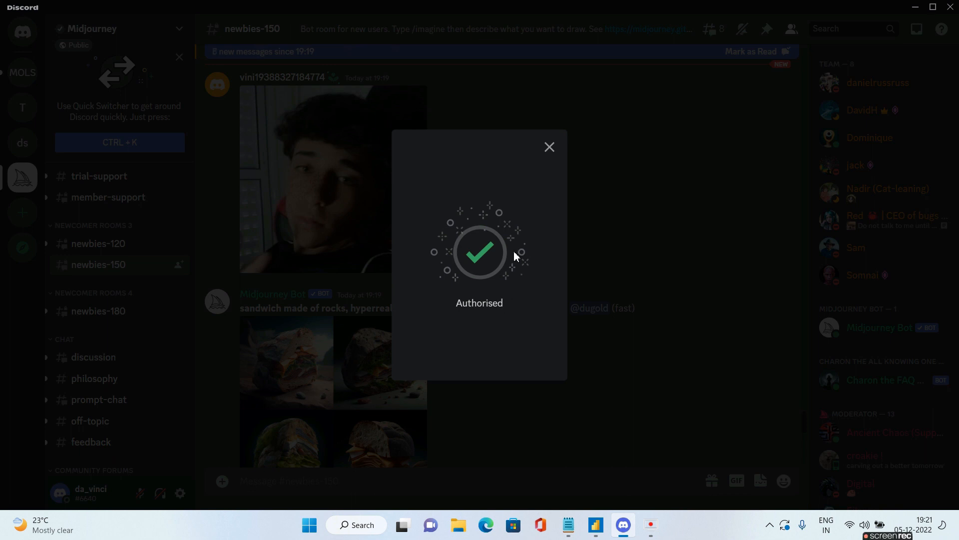
pyautogui.click(548, 147)
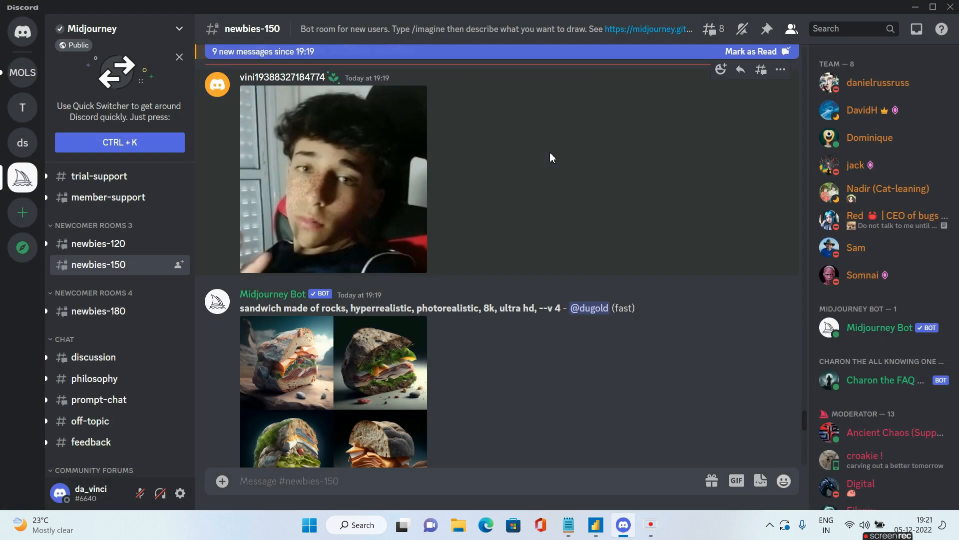
pyautogui.moveTo(22, 72)
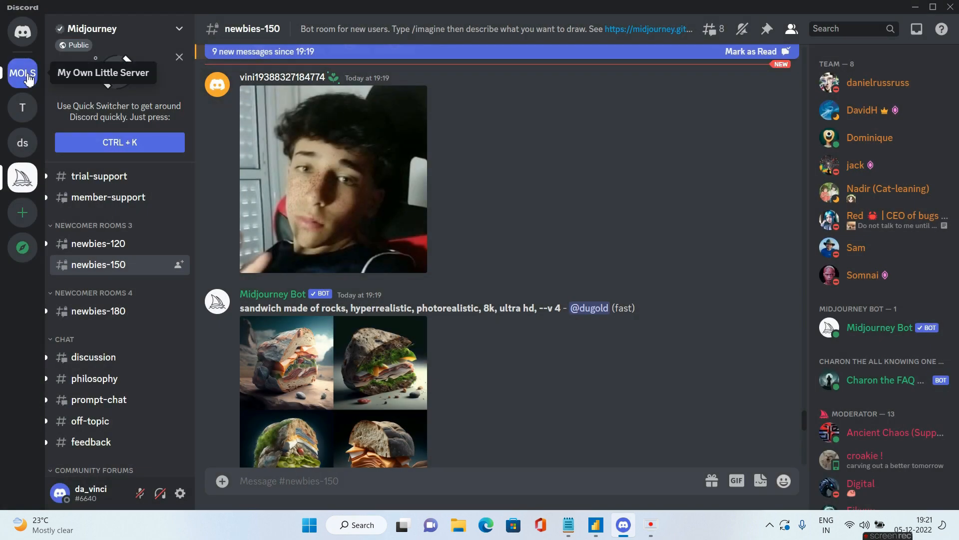
# In My Own Little Server's #general, submit /imagine 'dust in the wind decaying from the unstoppable flow of time', then bring up midjourney.com.
pyautogui.click(23, 72)
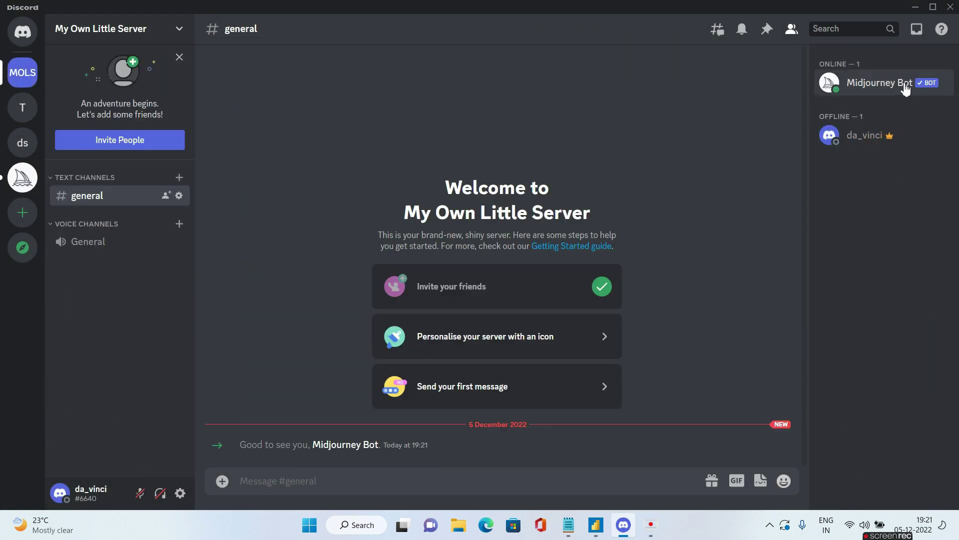
pyautogui.moveTo(437, 439)
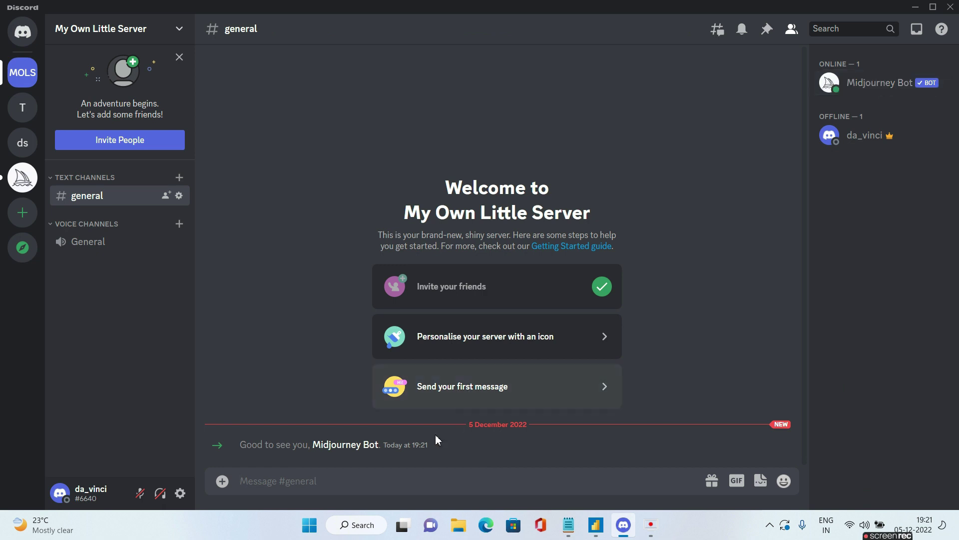
pyautogui.write('/')
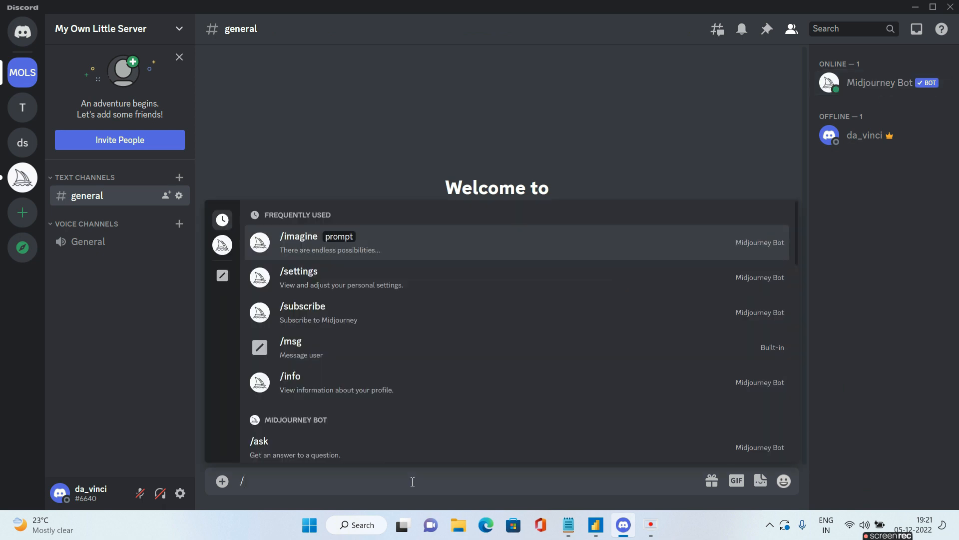
pyautogui.write('imagine prompt')
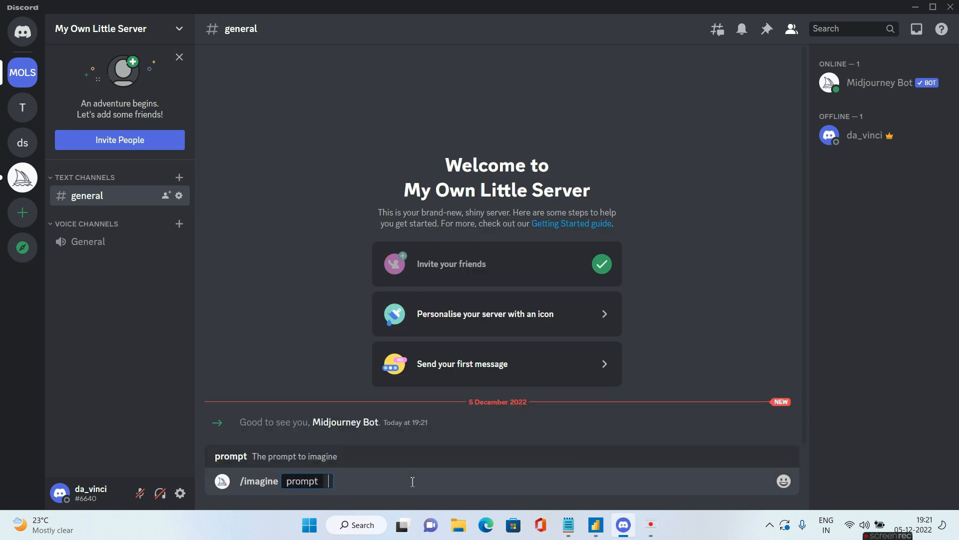
pyautogui.write('dust in the wind decaying from the unstoppable flow of time')
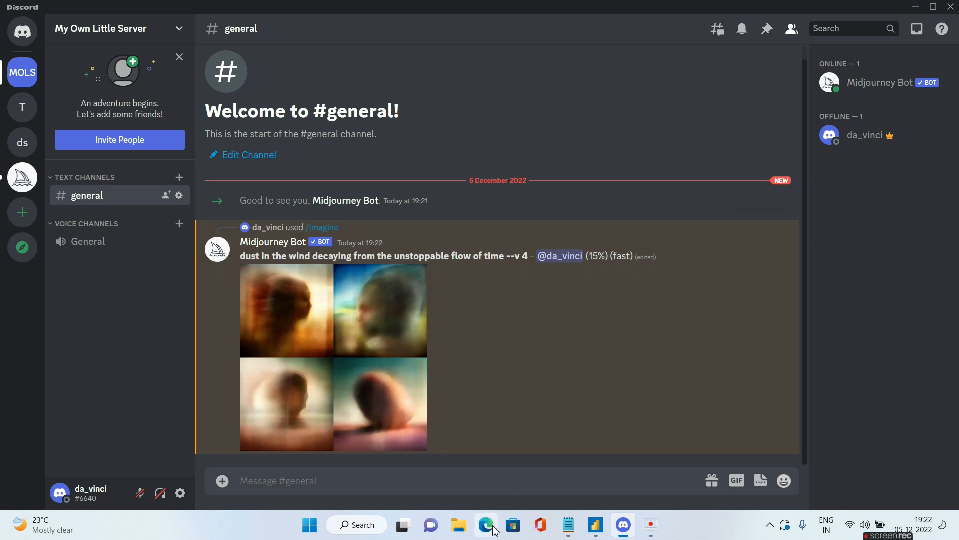
pyautogui.click(486, 529)
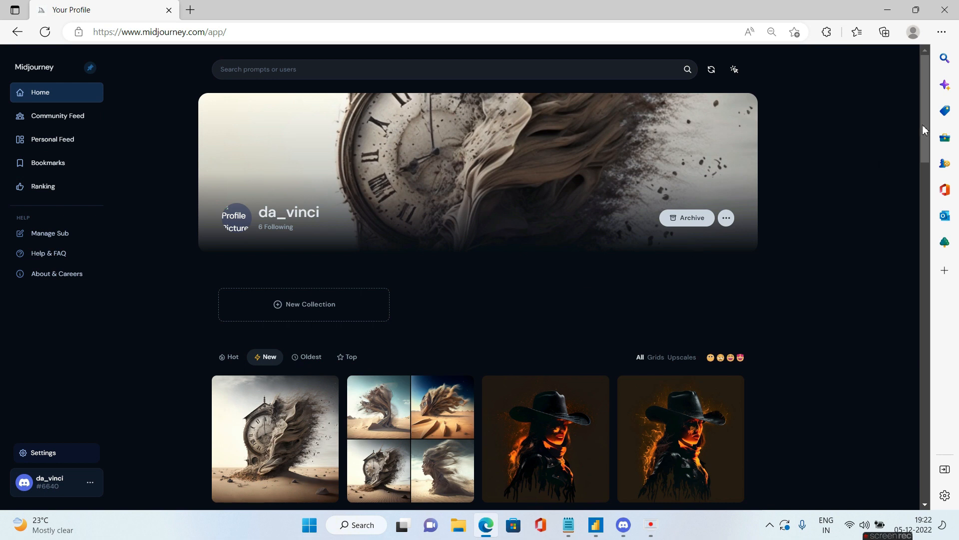
pyautogui.moveTo(480, 96)
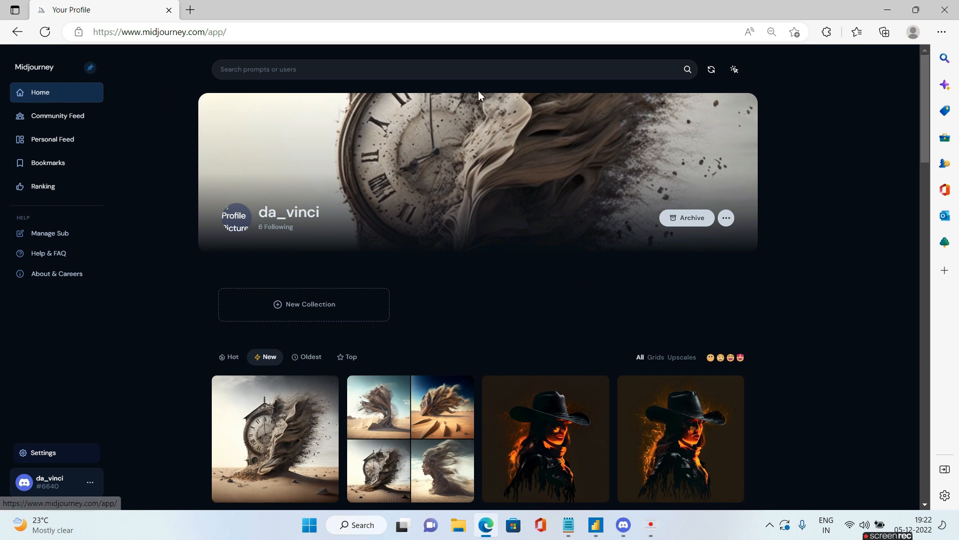
# Scroll down through the midjourney.com gallery past the dust, cowboy, jungle and icy creations.
pyautogui.scroll(-3)
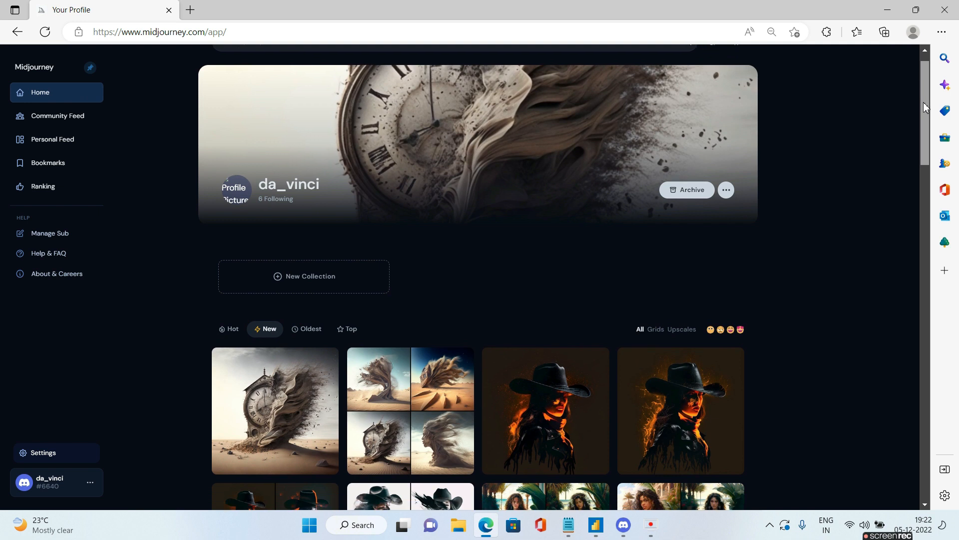
pyautogui.scroll(-3)
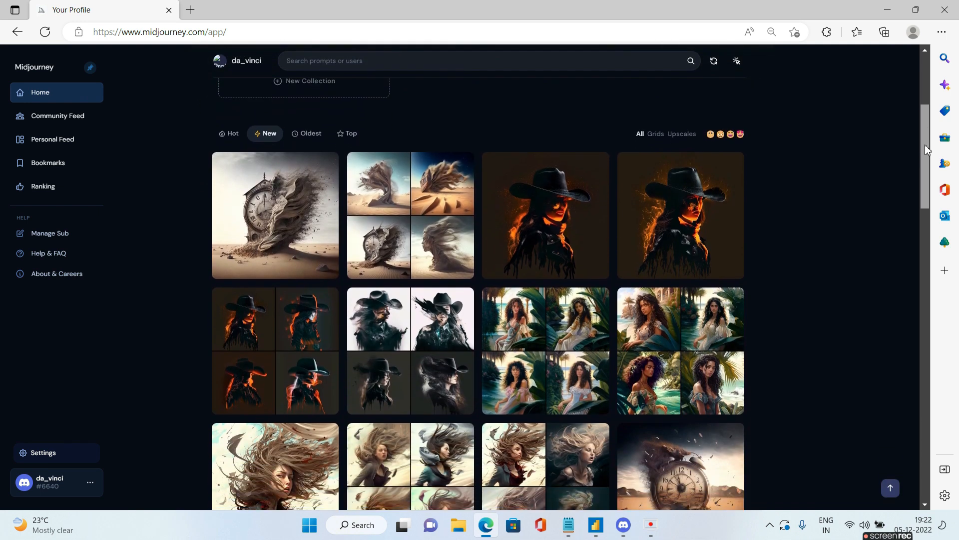
pyautogui.scroll(-3)
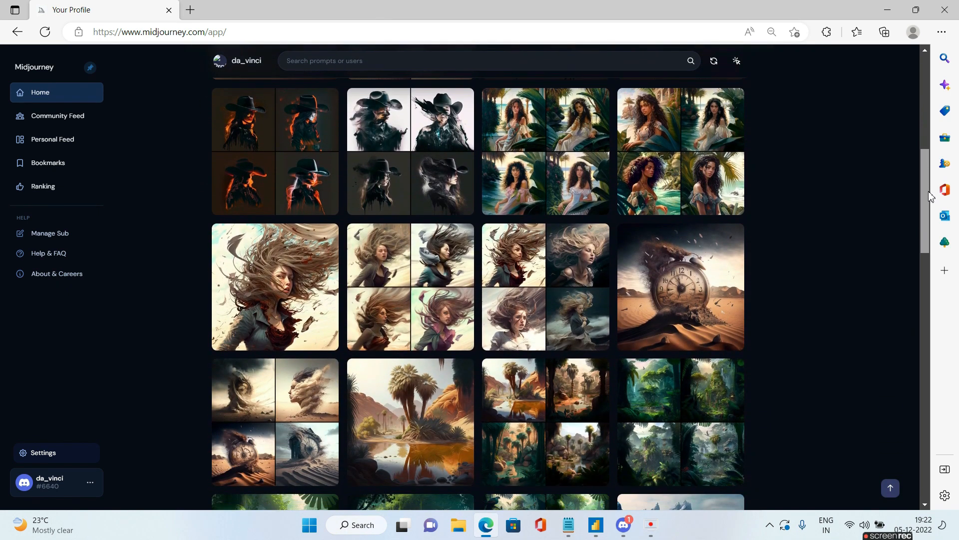
pyautogui.scroll(-3)
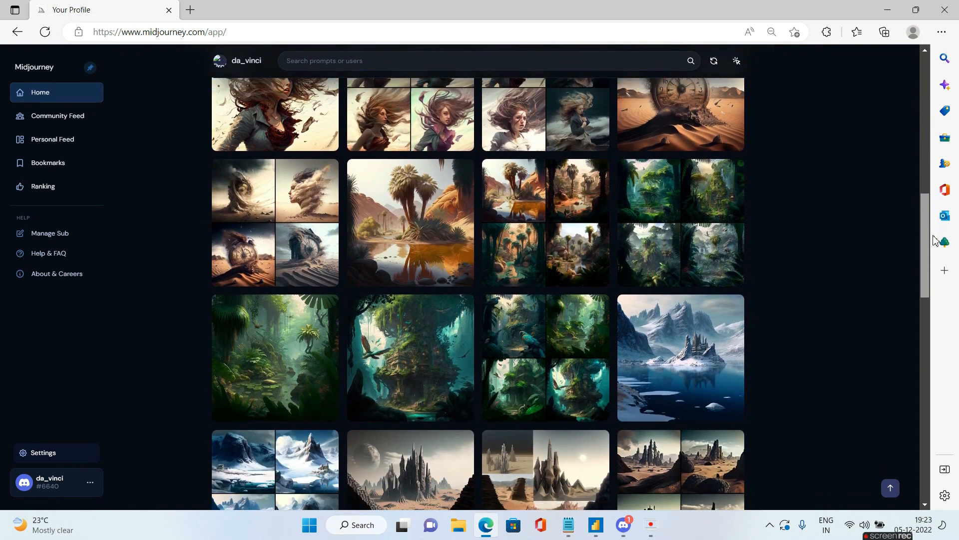
pyautogui.scroll(-3)
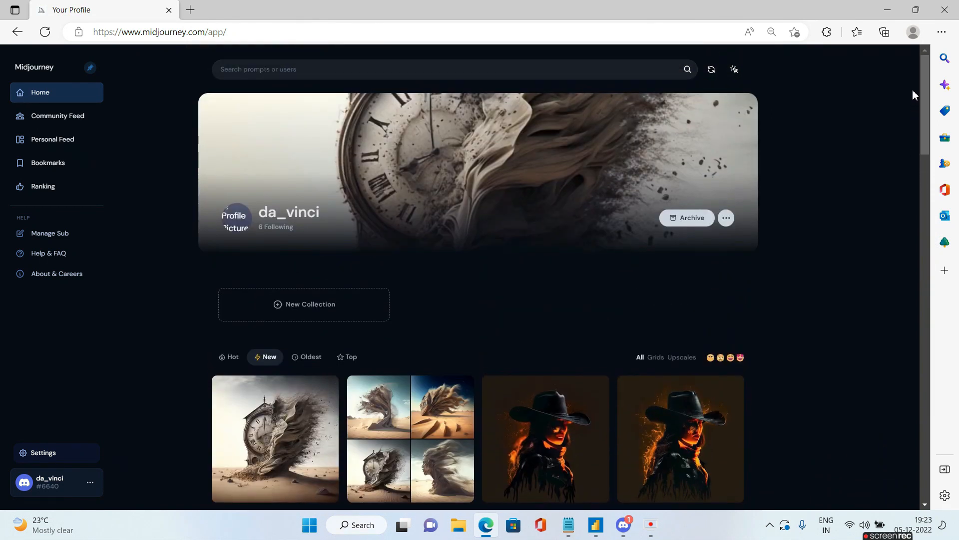
# Switch back to Discord's #general to see the finished four-image dust grid.
pyautogui.click(622, 526)
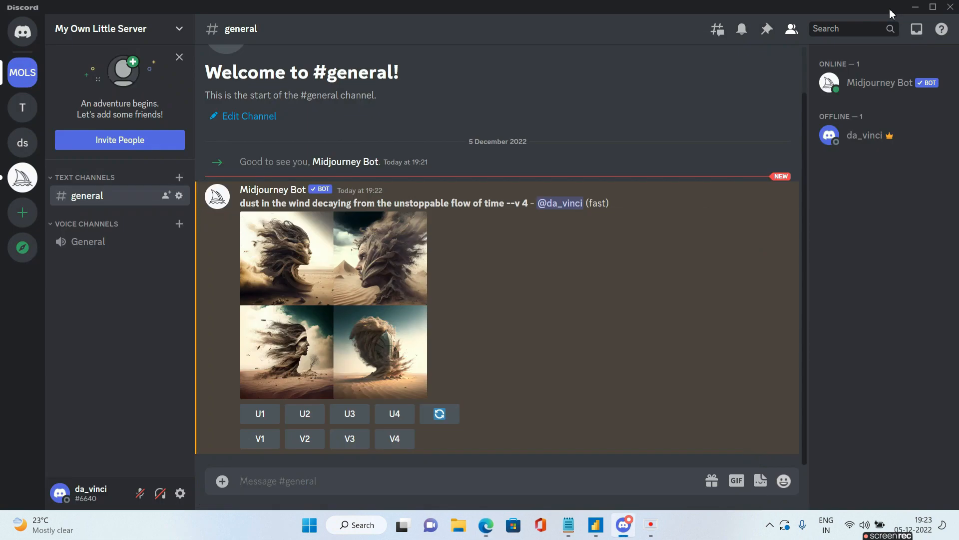
pyautogui.moveTo(421, 264)
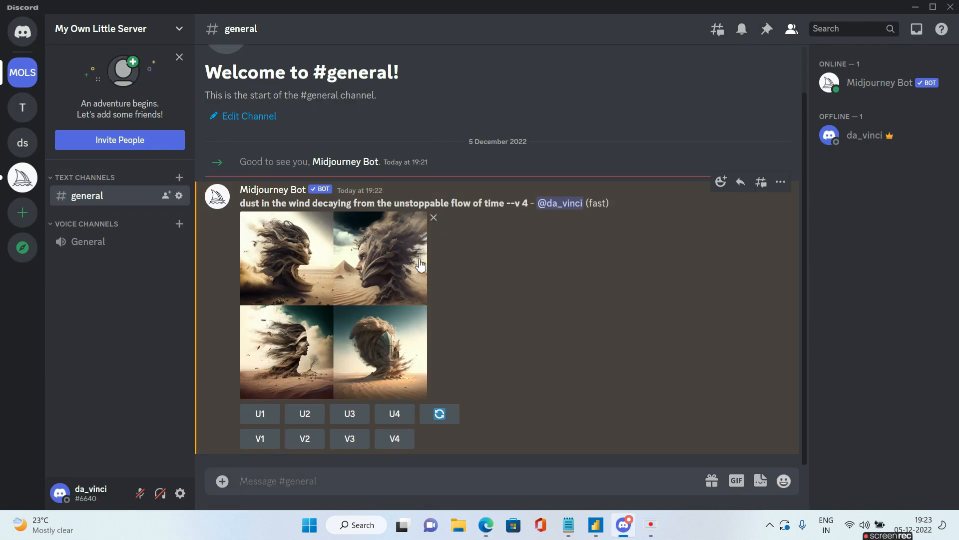
pyautogui.moveTo(331, 335)
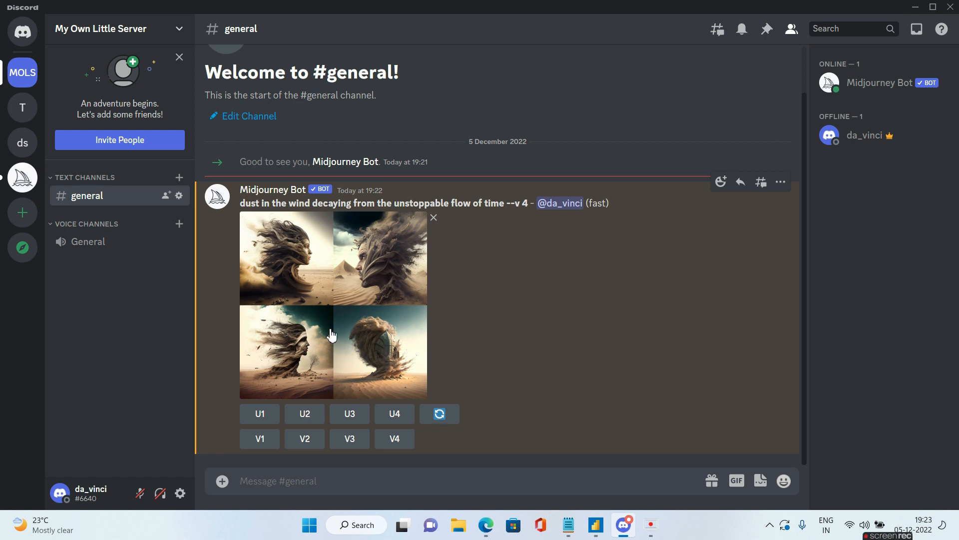
pyautogui.moveTo(395, 354)
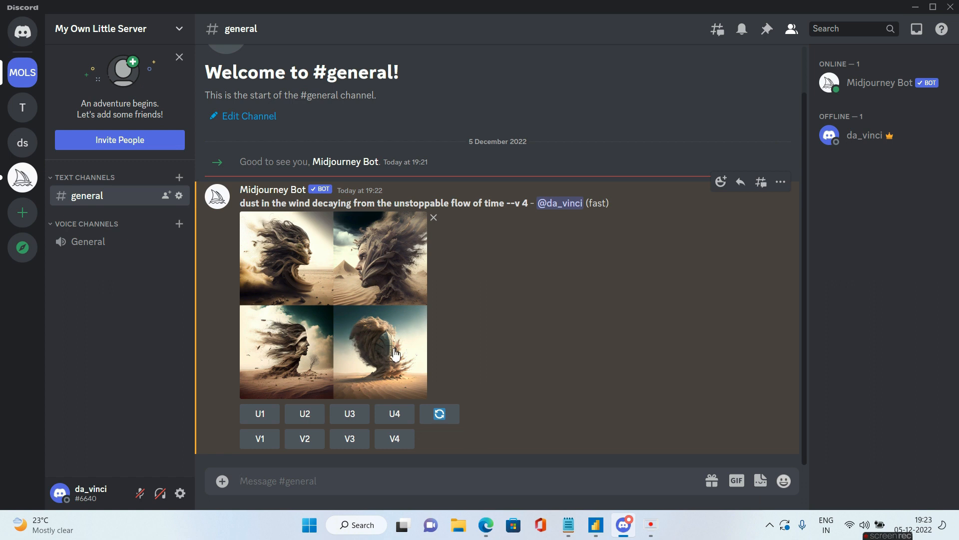